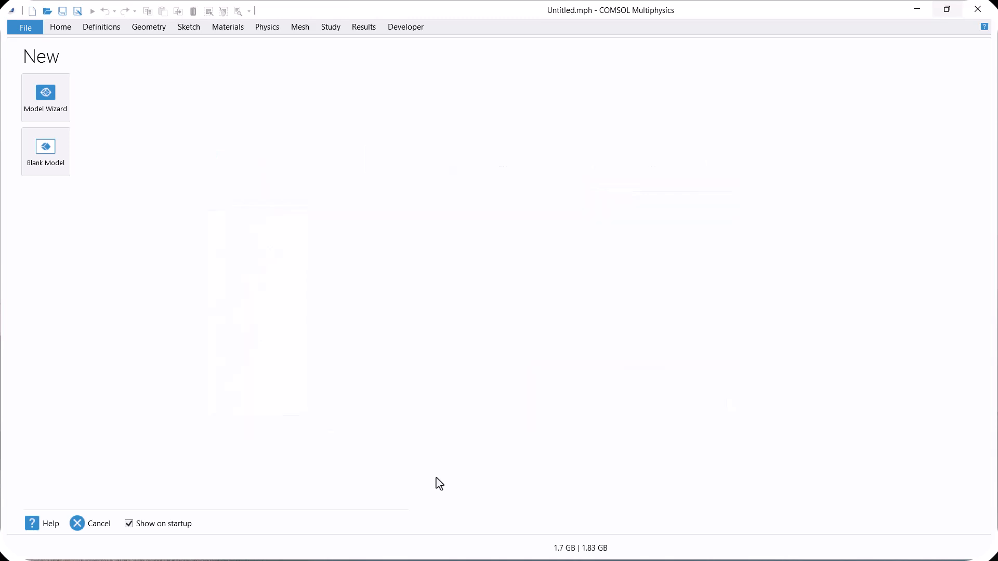
mouse_move(157, 173)
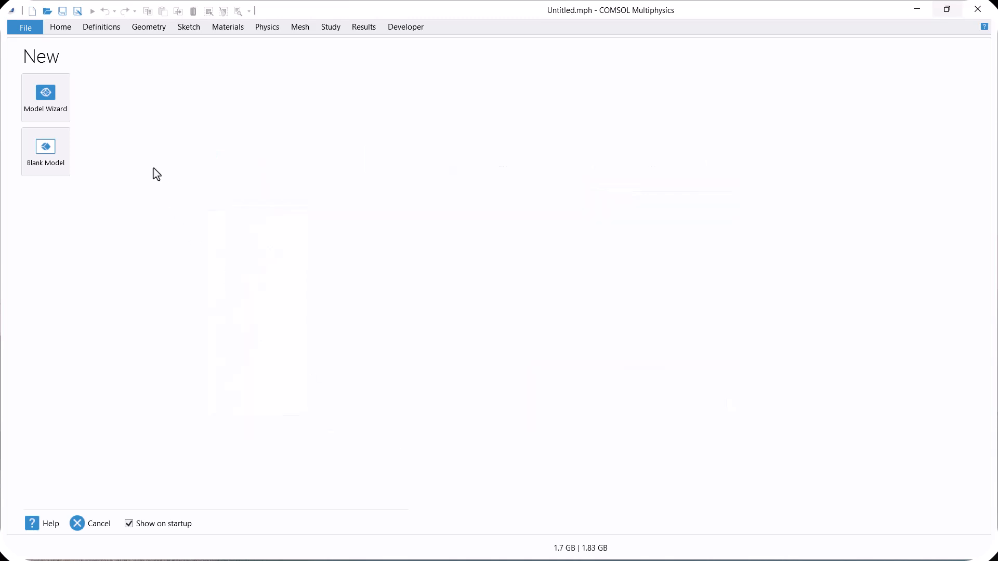
Step: Start a new model with the Model Wizard to reach physics selection
click(46, 97)
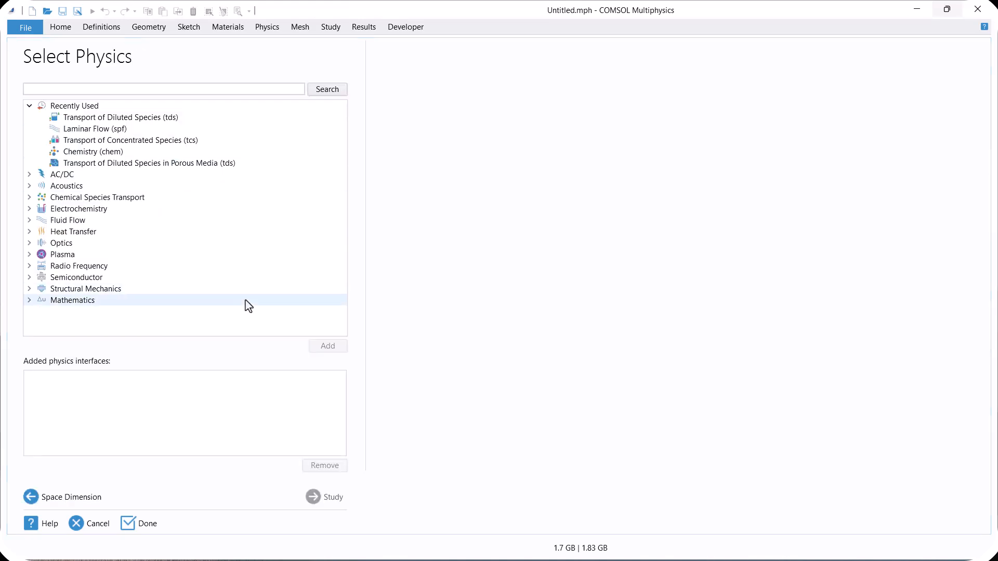
Step: Add Laminar Flow from Fluid Flow > Single-Phase Flow
click(29, 106)
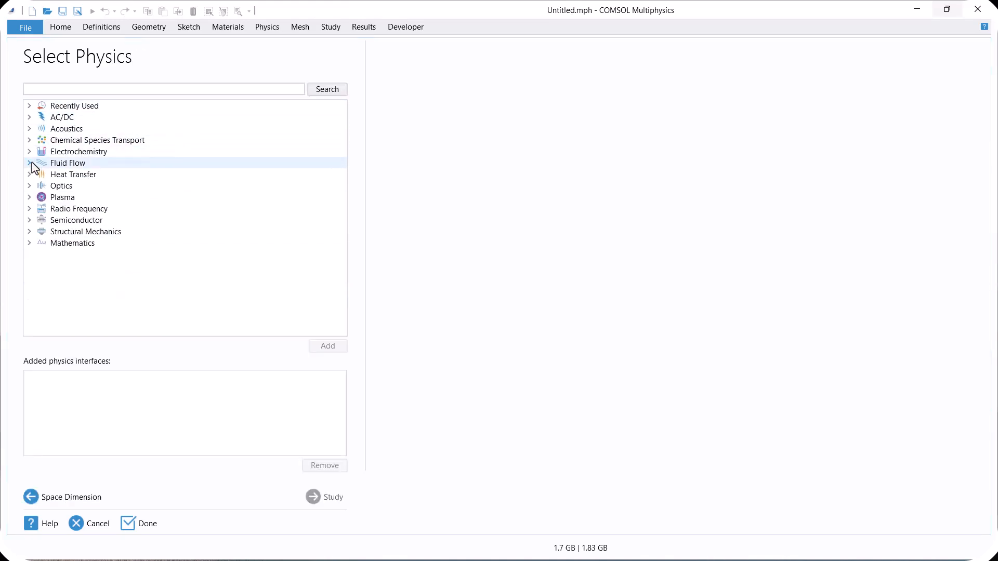
click(29, 162)
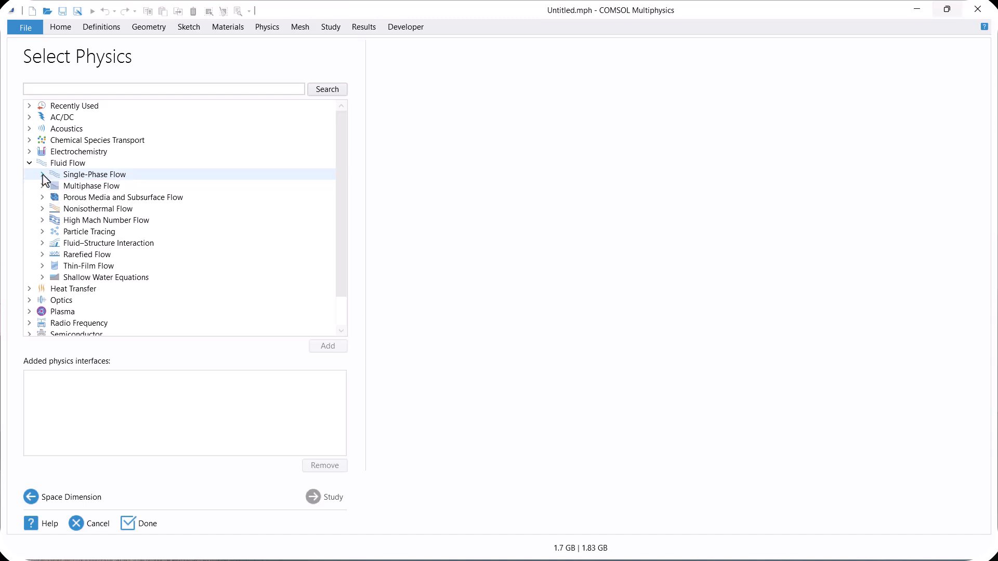
click(54, 174)
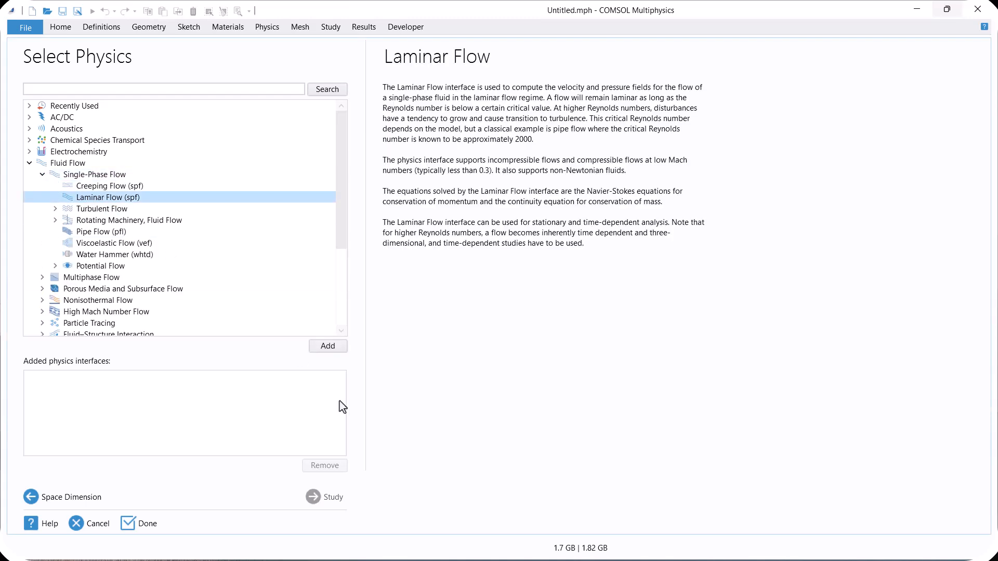
click(327, 346)
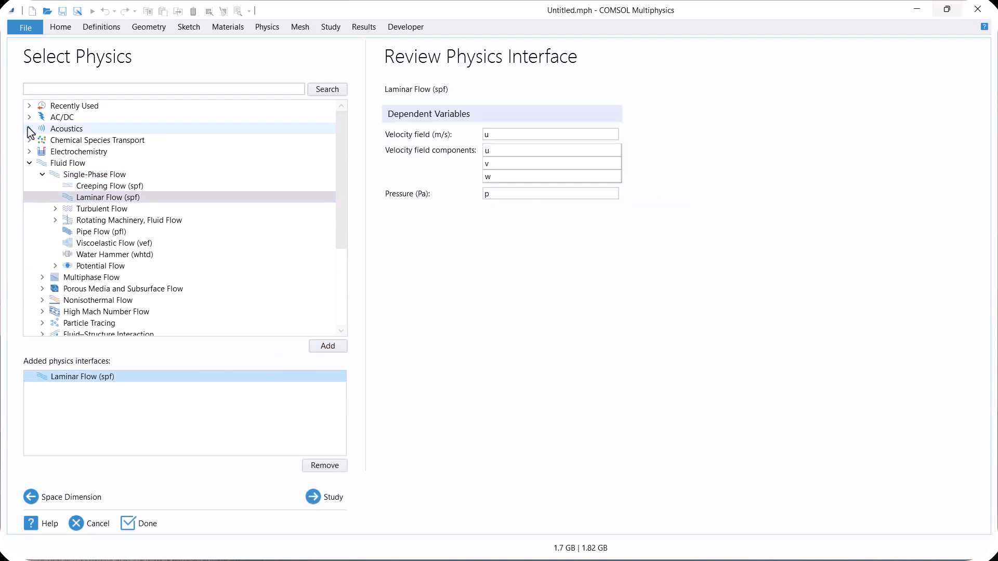
Step: Add Transport of Diluted Species and continue to study selection
click(98, 140)
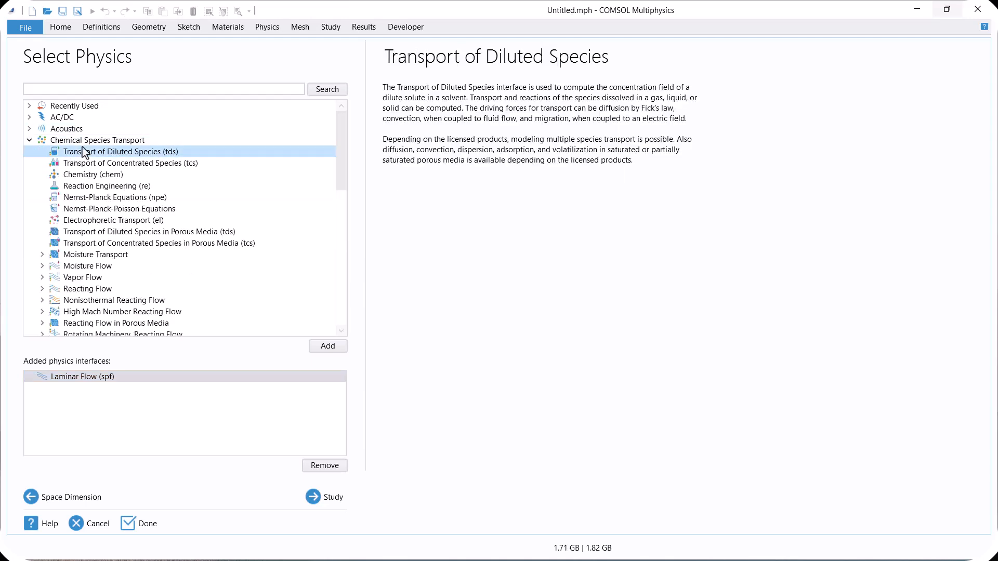
mouse_move(447, 297)
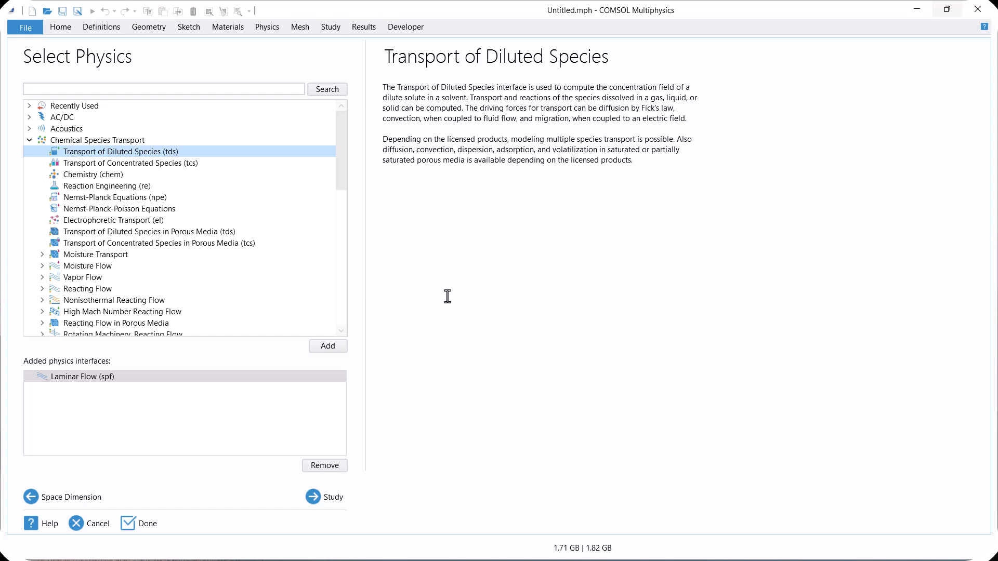
mouse_move(400, 341)
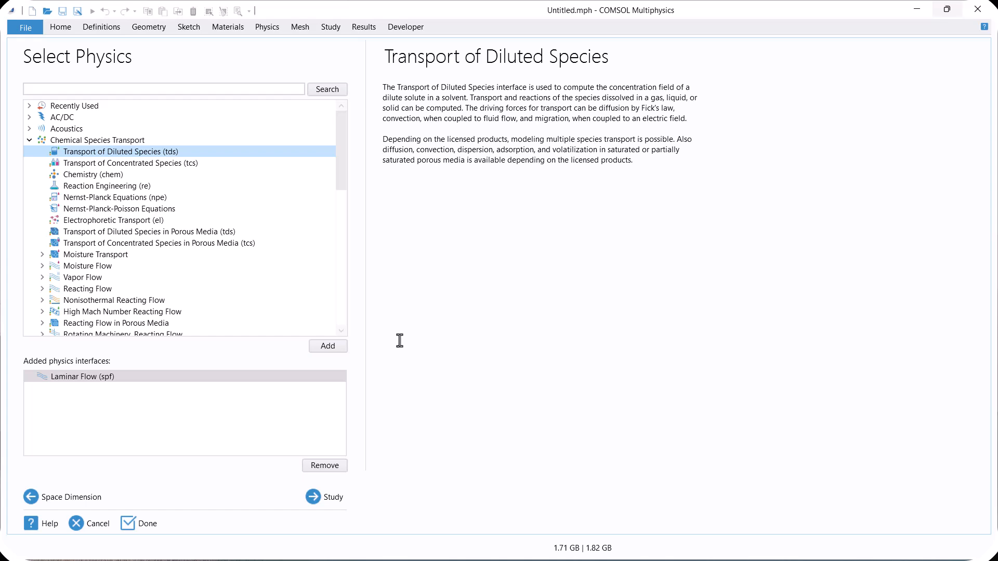
click(326, 346)
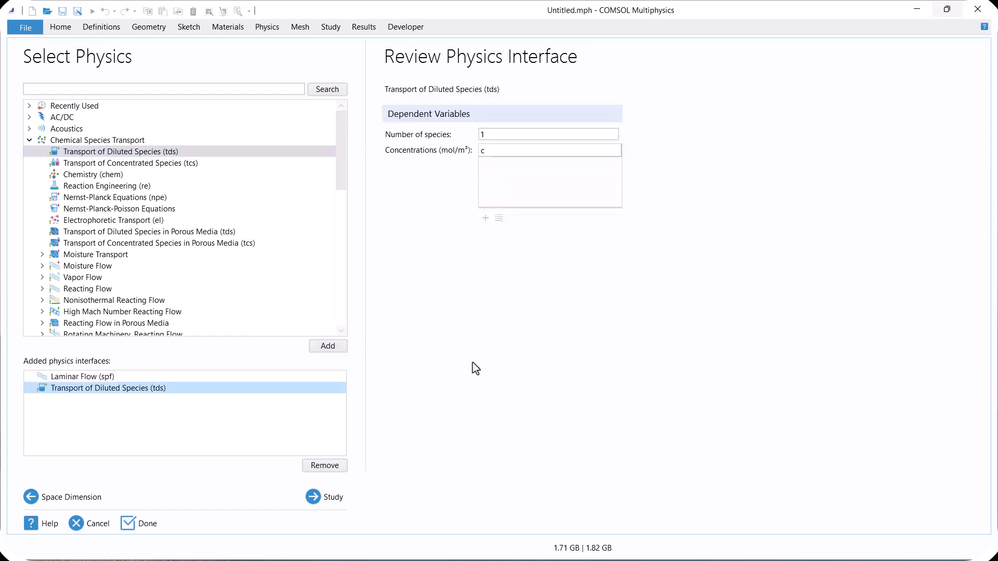
click(334, 497)
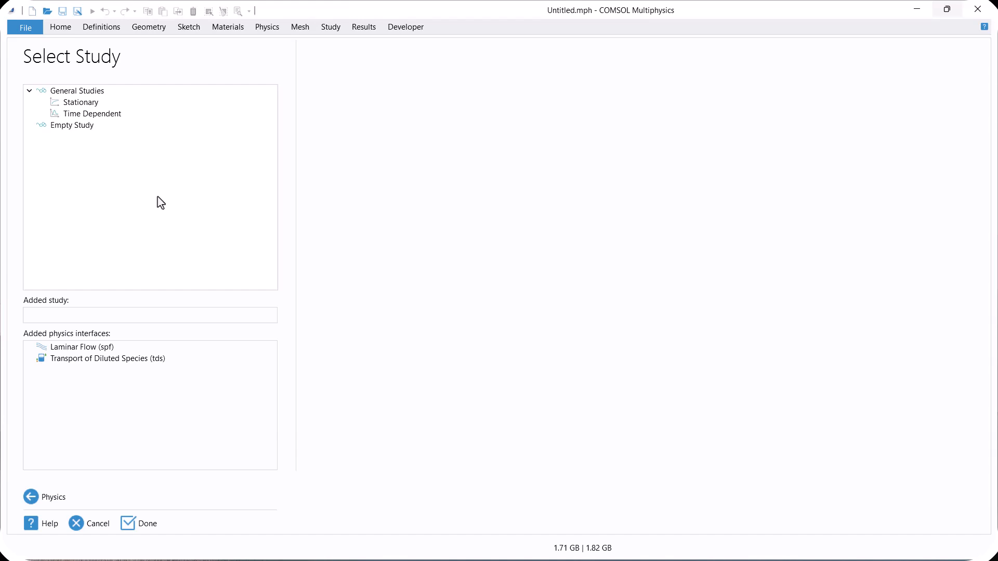
Step: Choose a Stationary study and click Done to open the Model Builder
click(80, 101)
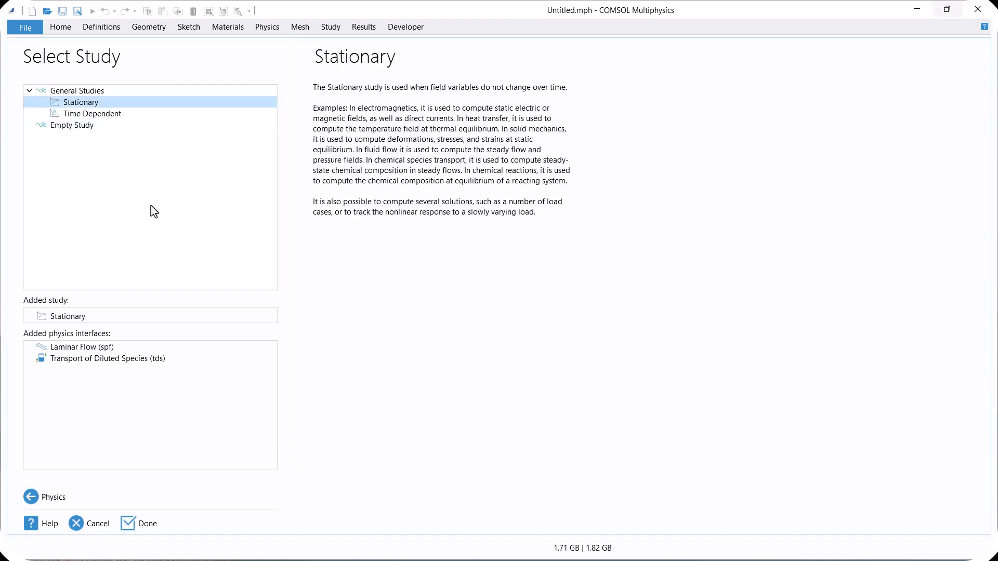
mouse_move(133, 425)
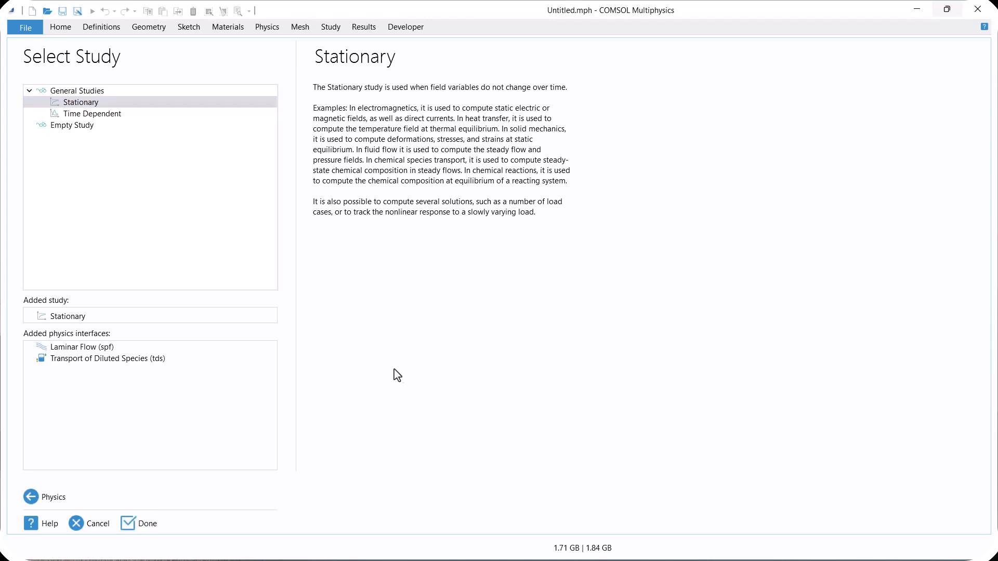
click(147, 522)
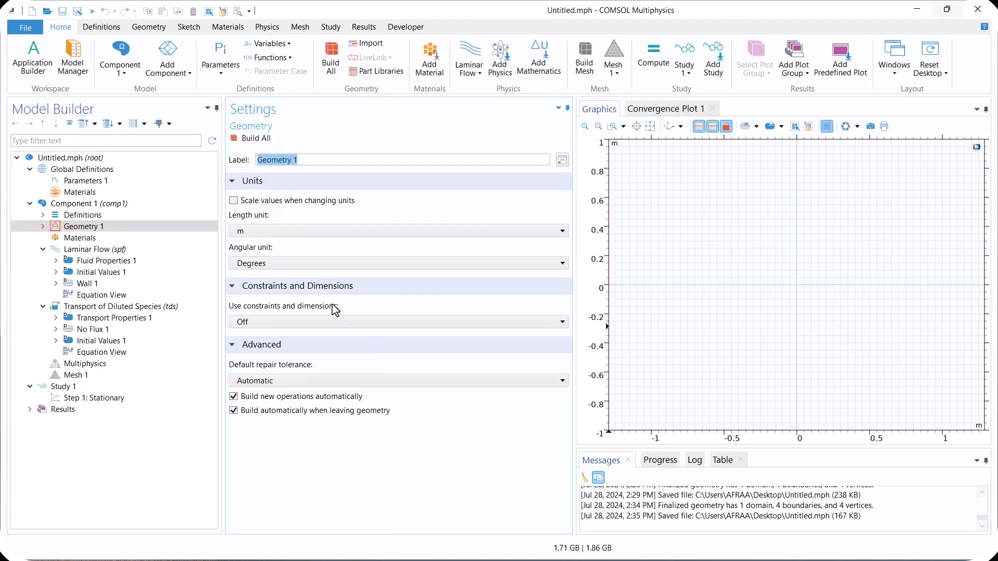
Step: Add parameter ui described as 'Inlet velocity' in Parameters 1
click(86, 180)
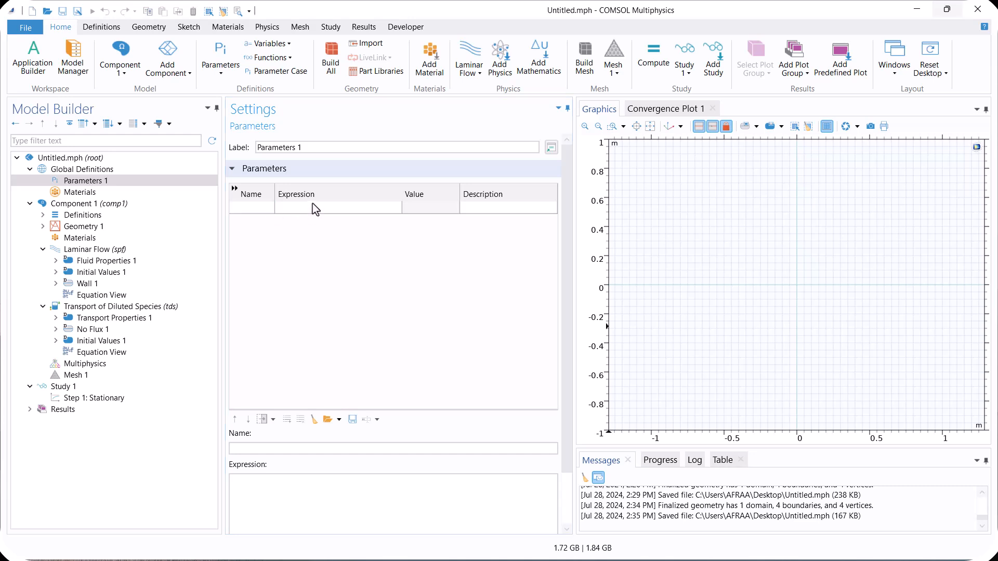
click(251, 208)
text(0.2[m/s)
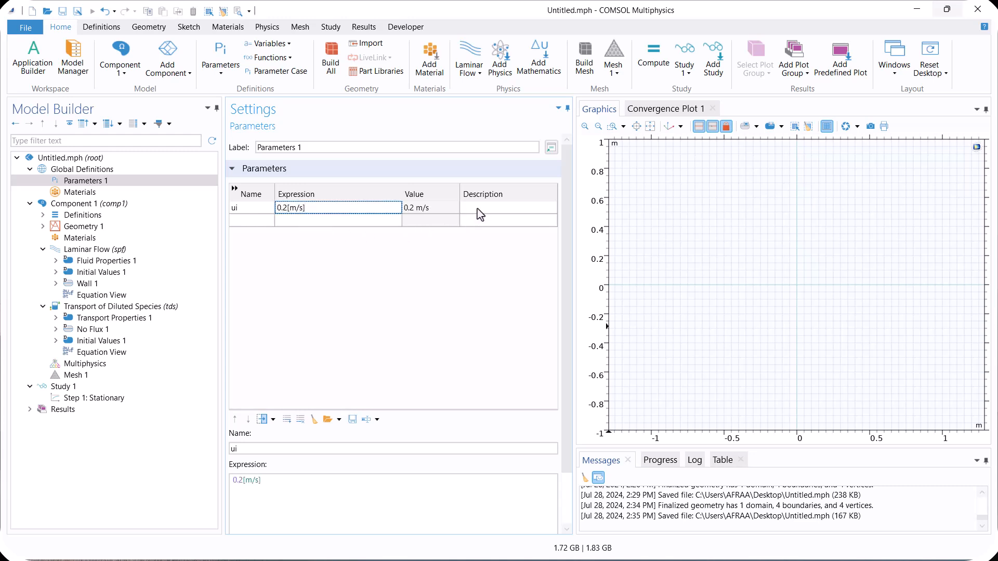
text(Inlet)
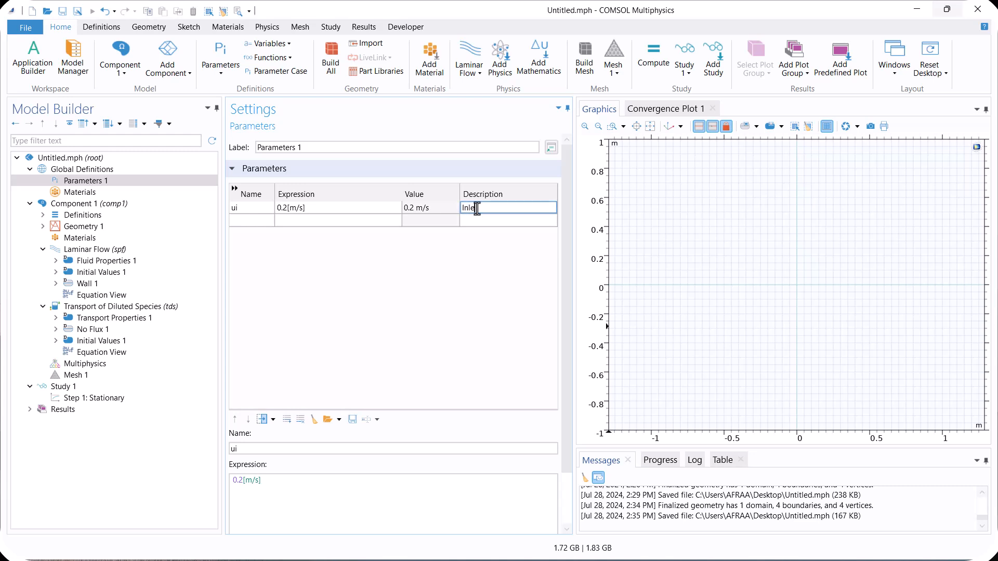
text(velocity)
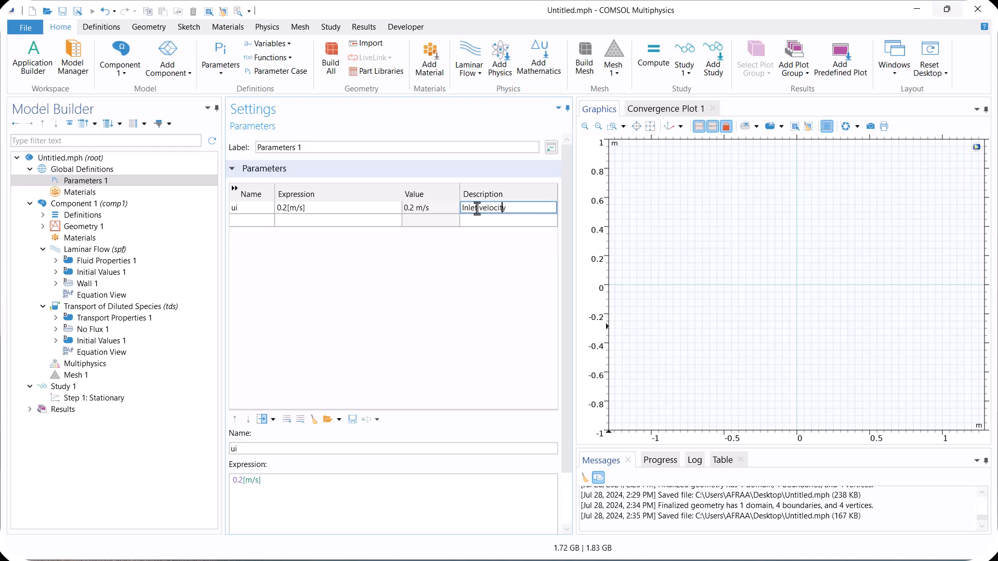
Step: Add parameter ci = 10[mol/m^3] described as 'Inlet conc'
click(251, 219)
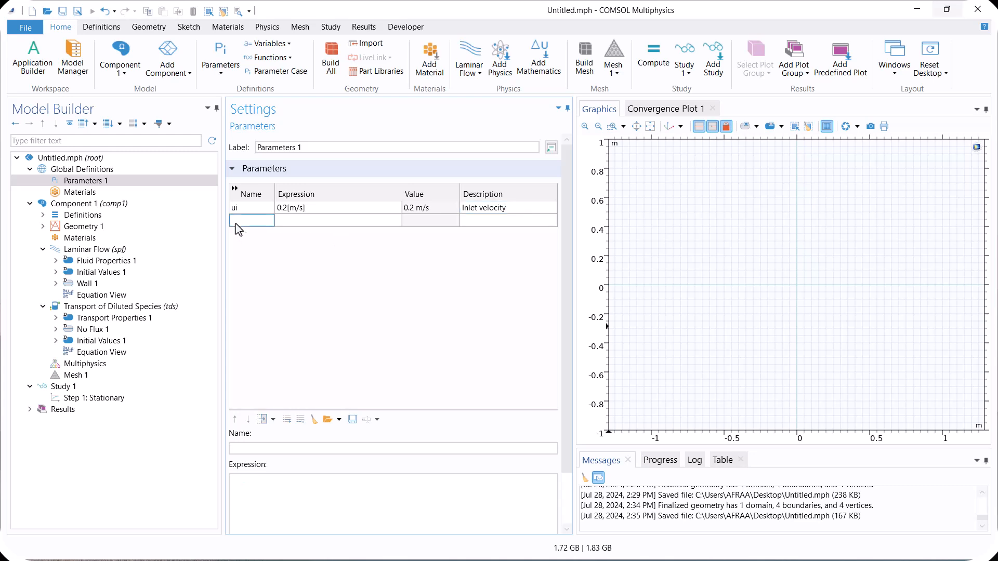
text(ci)
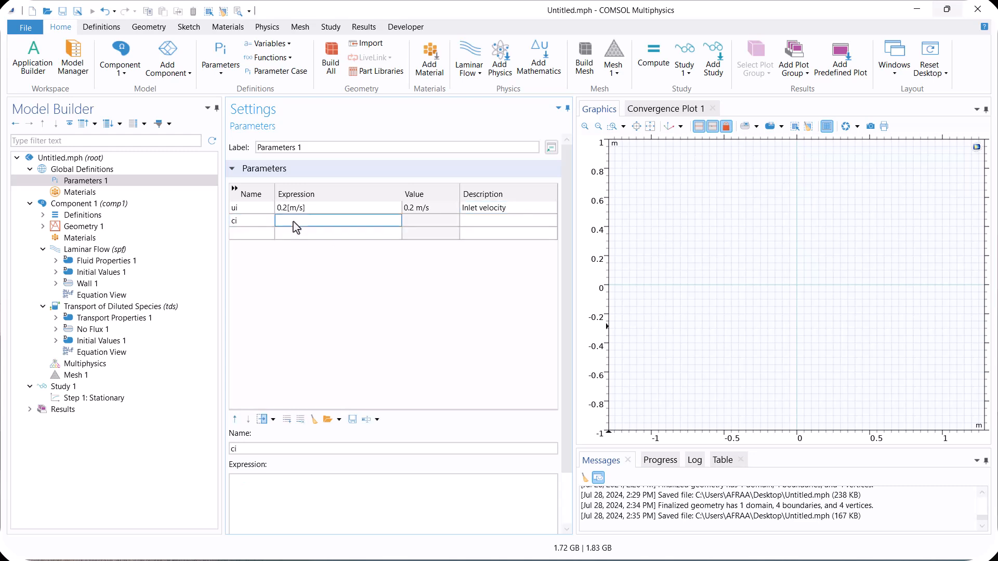
text(10[mol/m^)
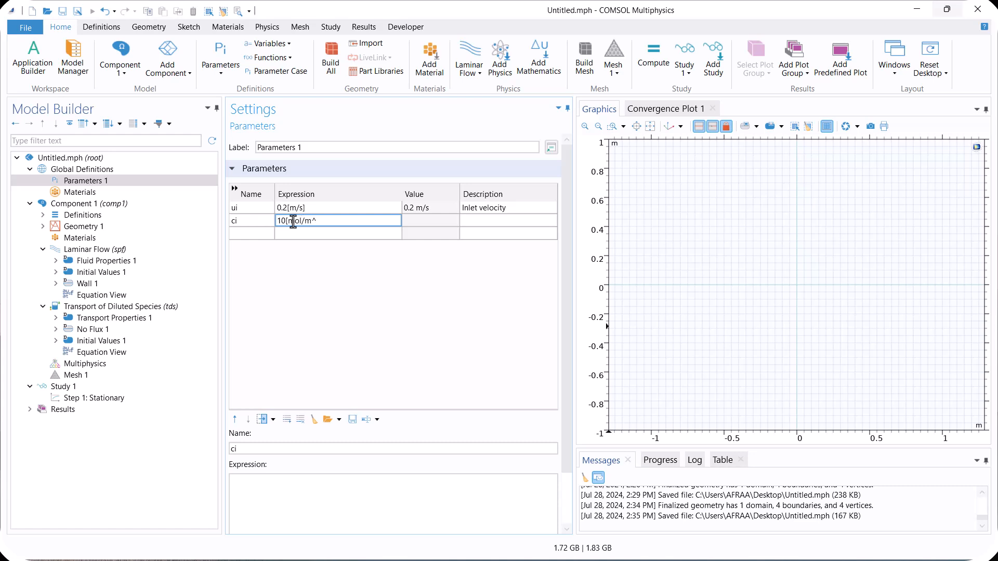
text(10[mol/m^3])
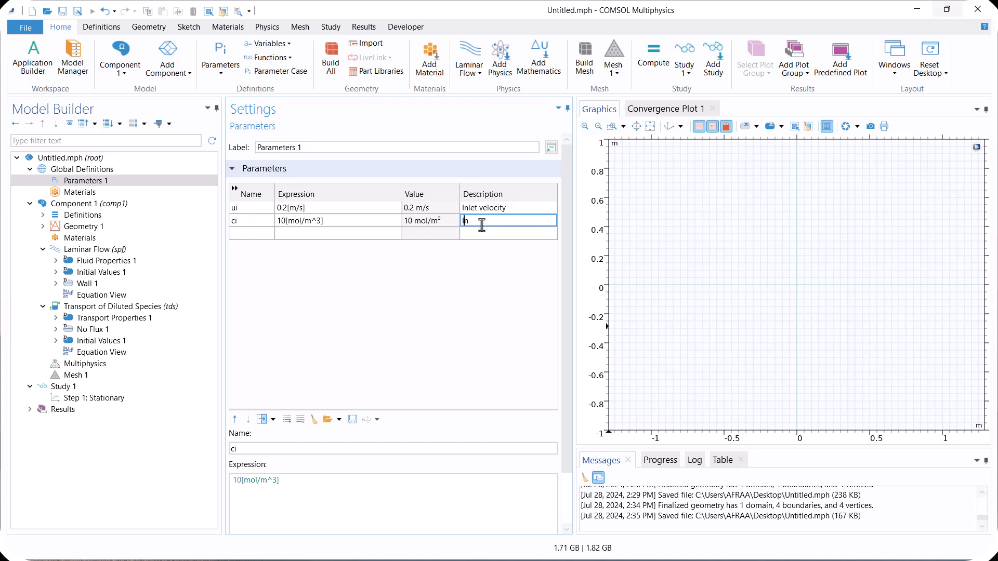
text(Inlet concentration)
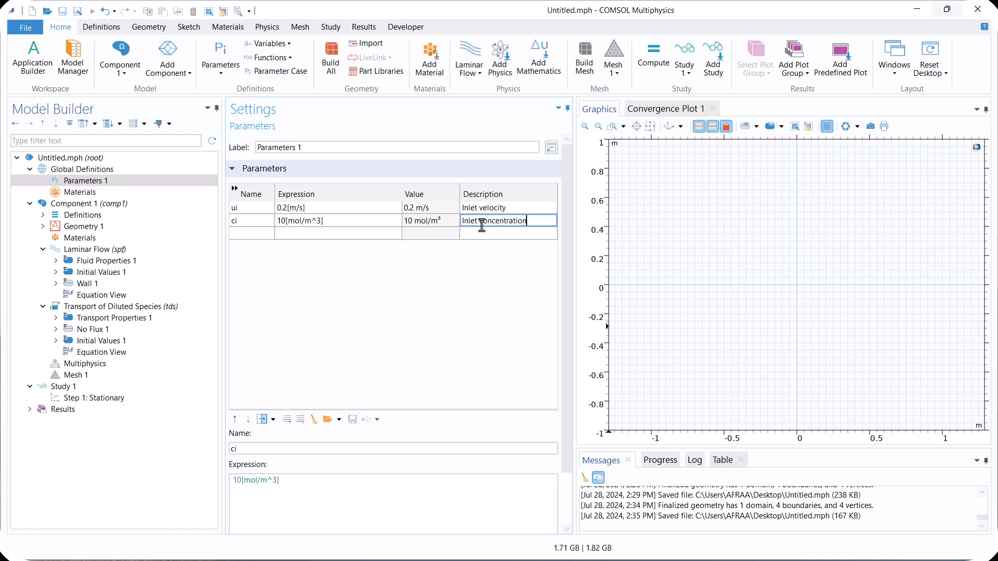
Step: Add rate constant k = 1[1/s] with its description
click(250, 234)
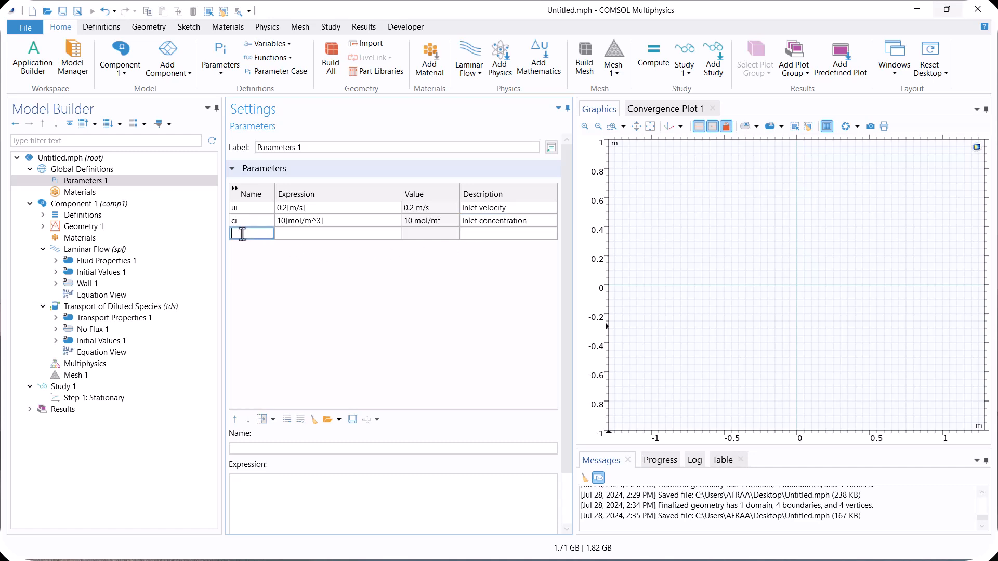
text(k)
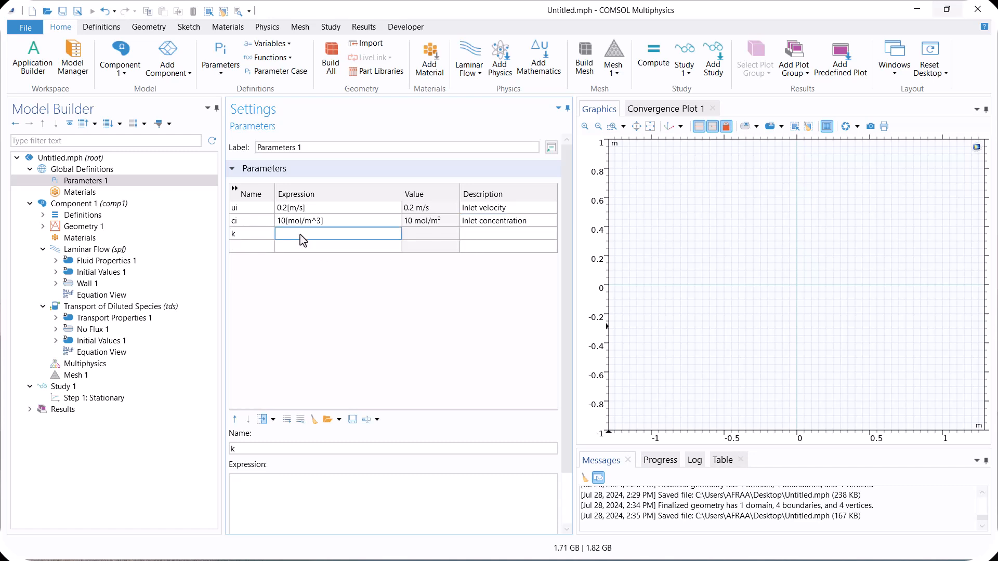
text(1)
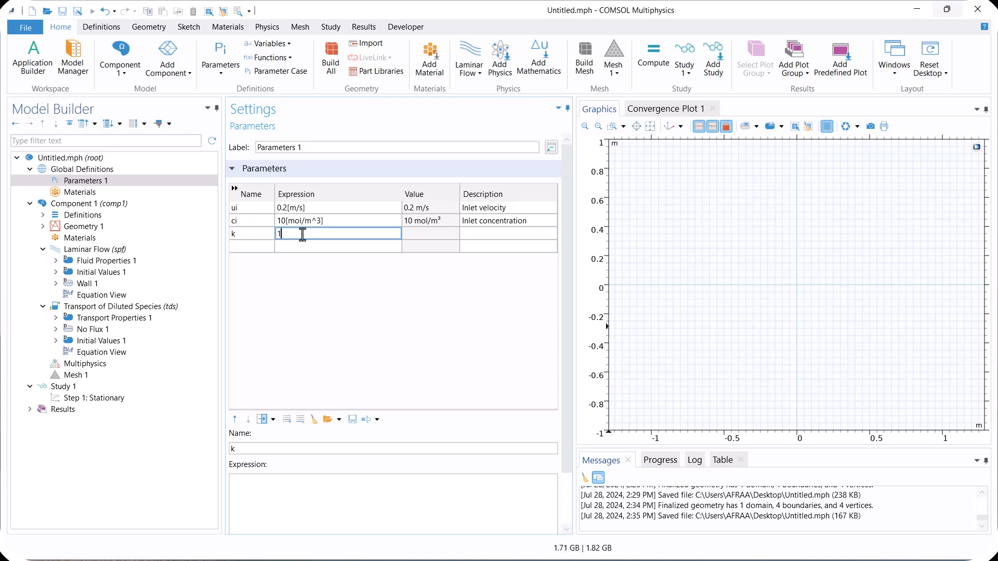
text([1/s])
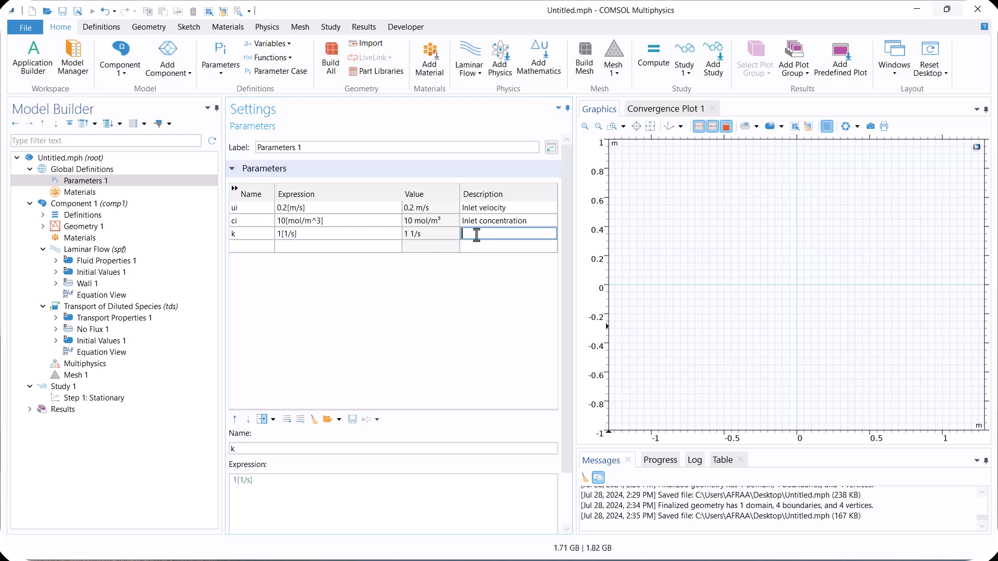
text(Constant of reaction rate)
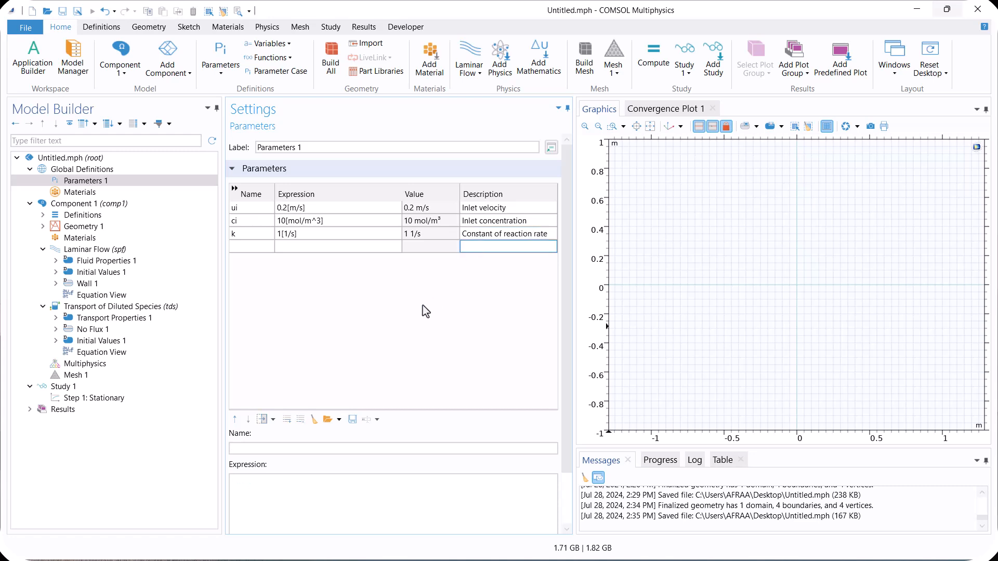
Step: Build a 10 cm by 2 cm rectangle and select the Materials node
click(84, 226)
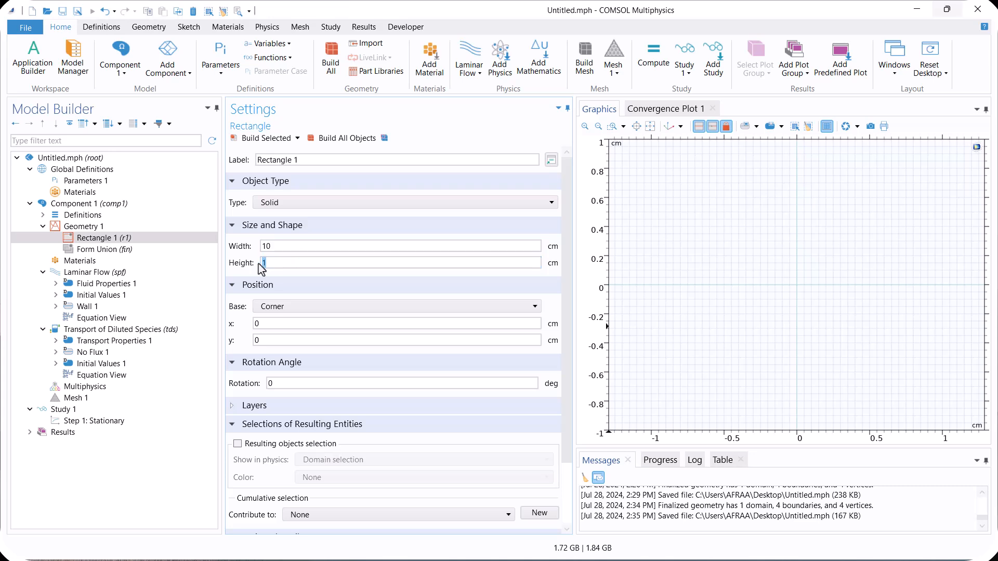
click(261, 139)
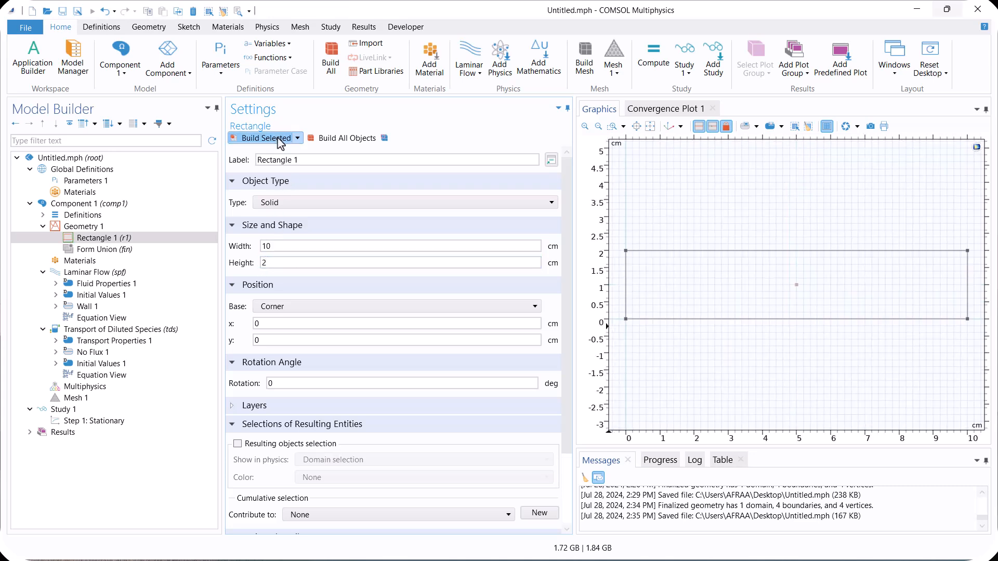
click(80, 261)
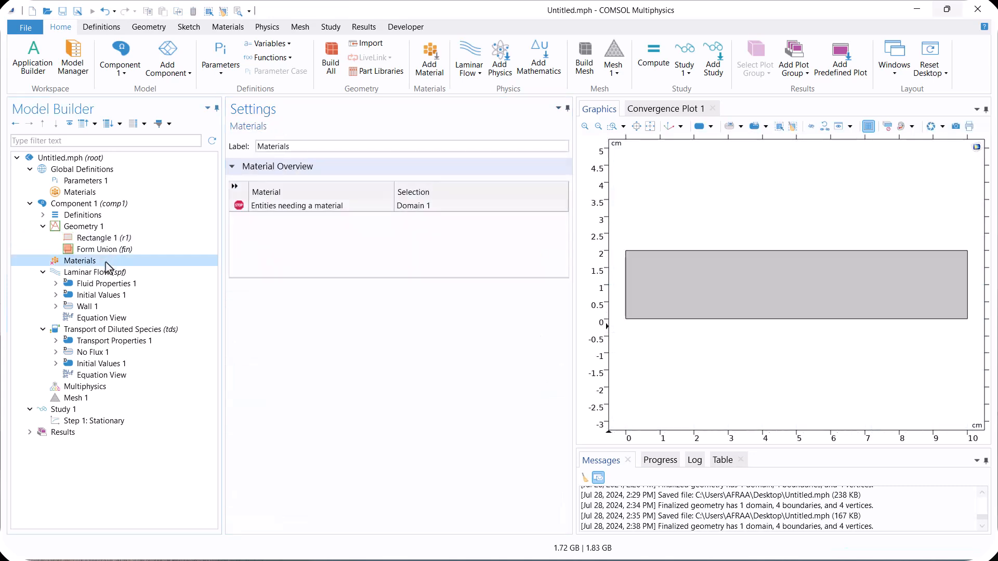
Step: Open Add Material from Library and expand Liquids and Gases > Gases
right_click(80, 260)
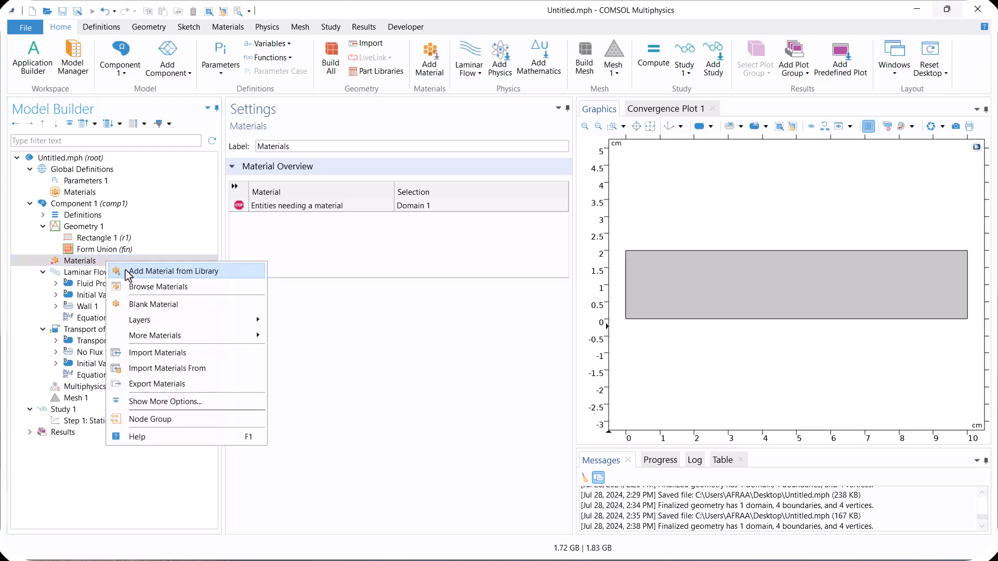
click(174, 271)
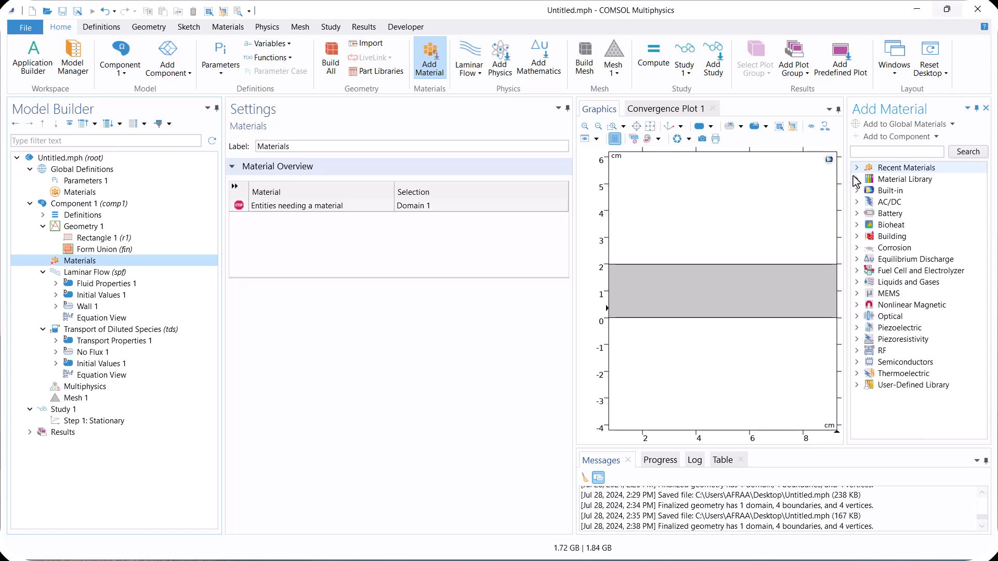
click(856, 282)
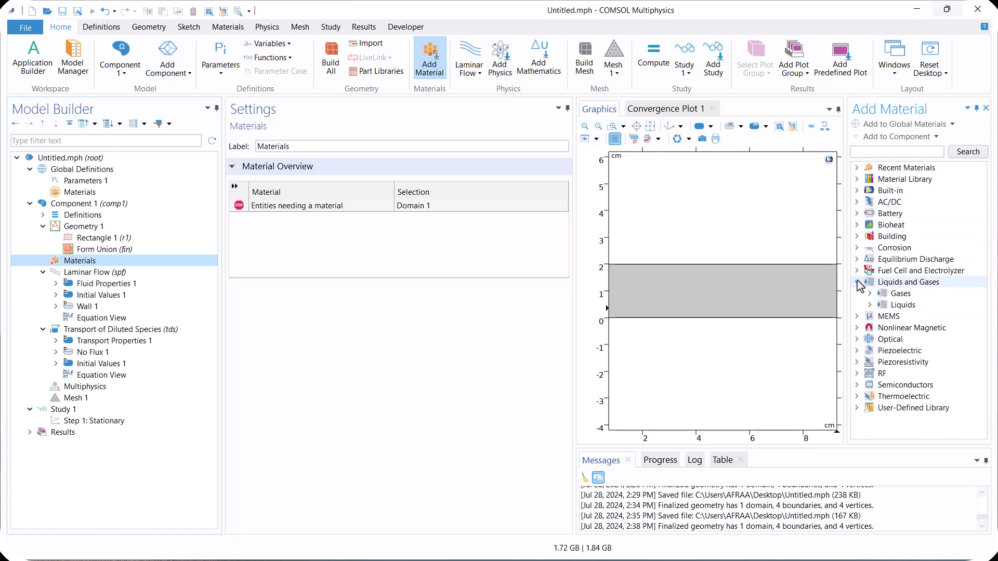
click(869, 294)
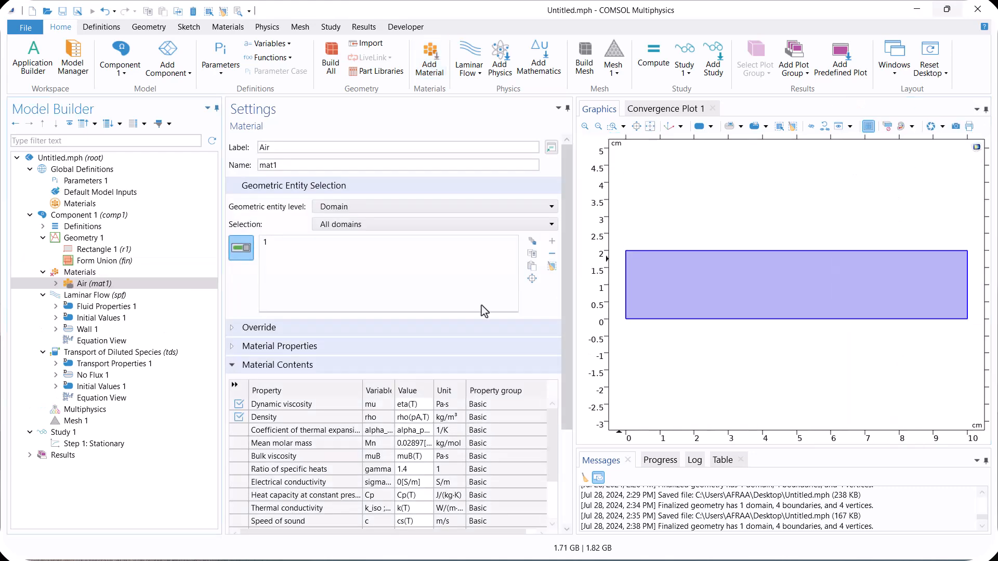
Step: Add a Laminar Flow Inlet with velocity ui, plus an Outlet
right_click(83, 295)
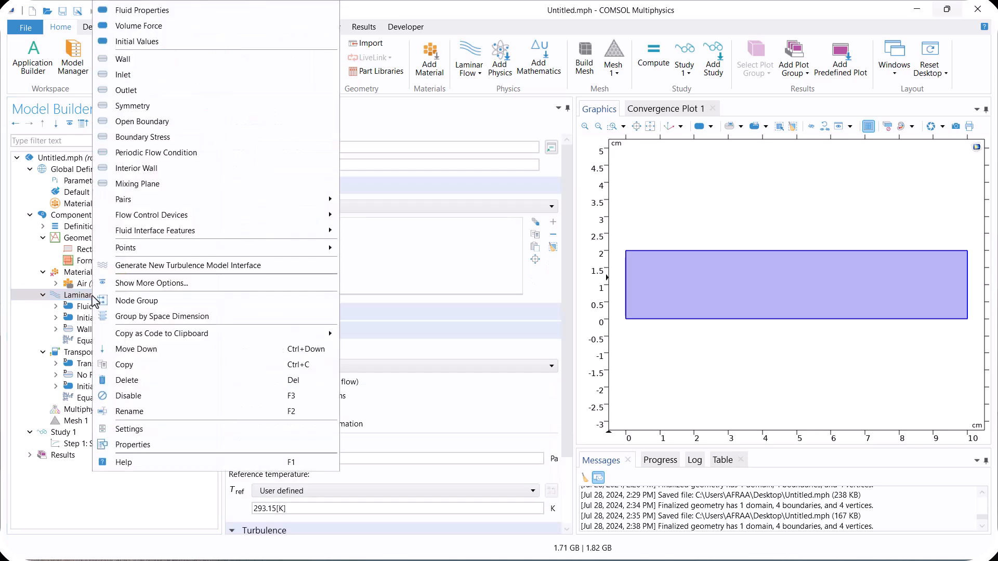
mouse_move(123, 75)
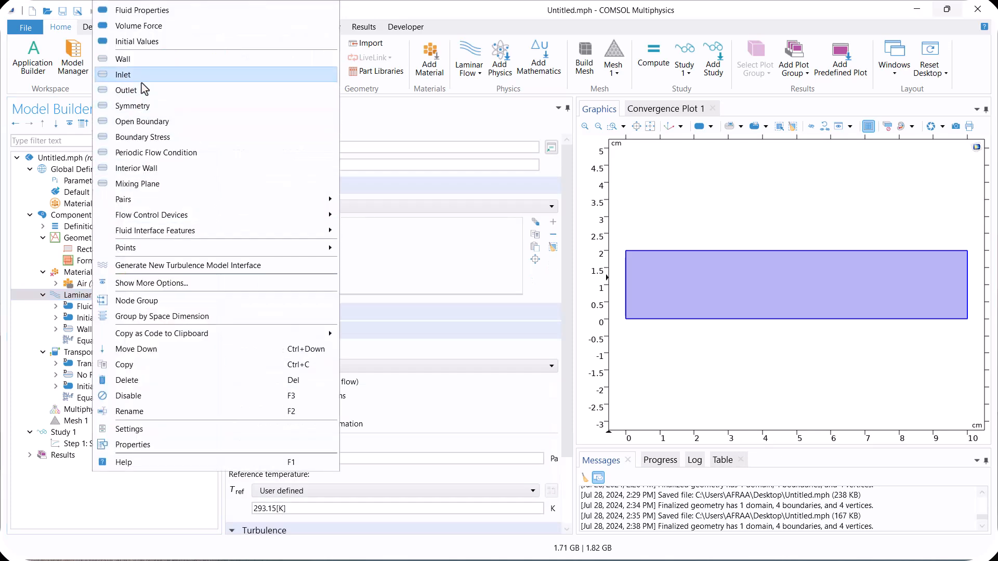
click(122, 74)
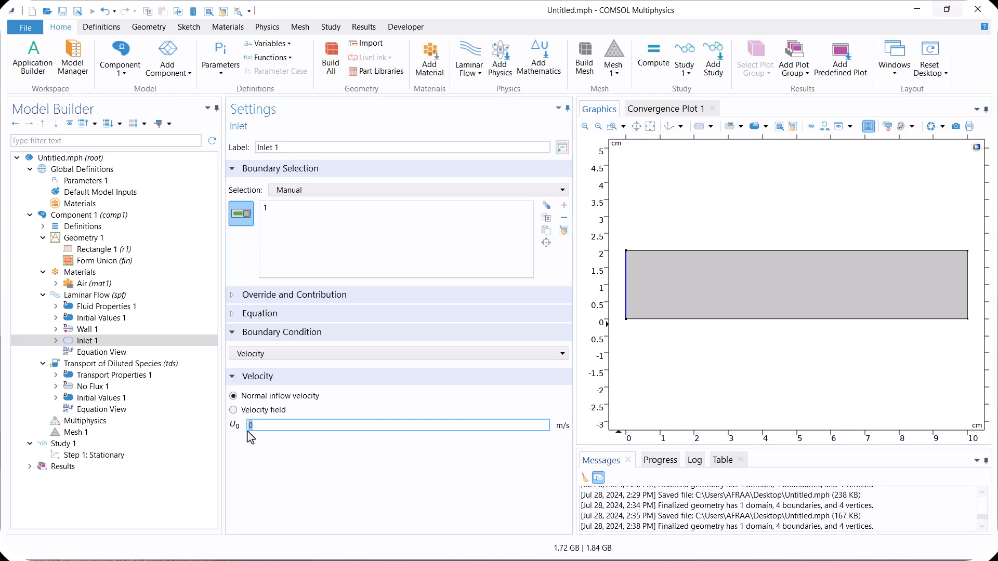
text(ui)
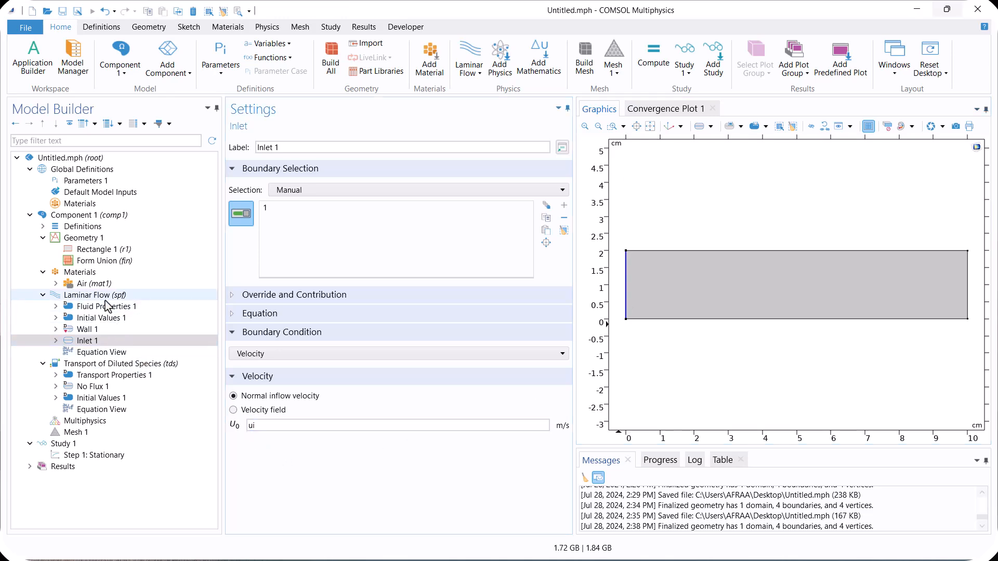
right_click(95, 295)
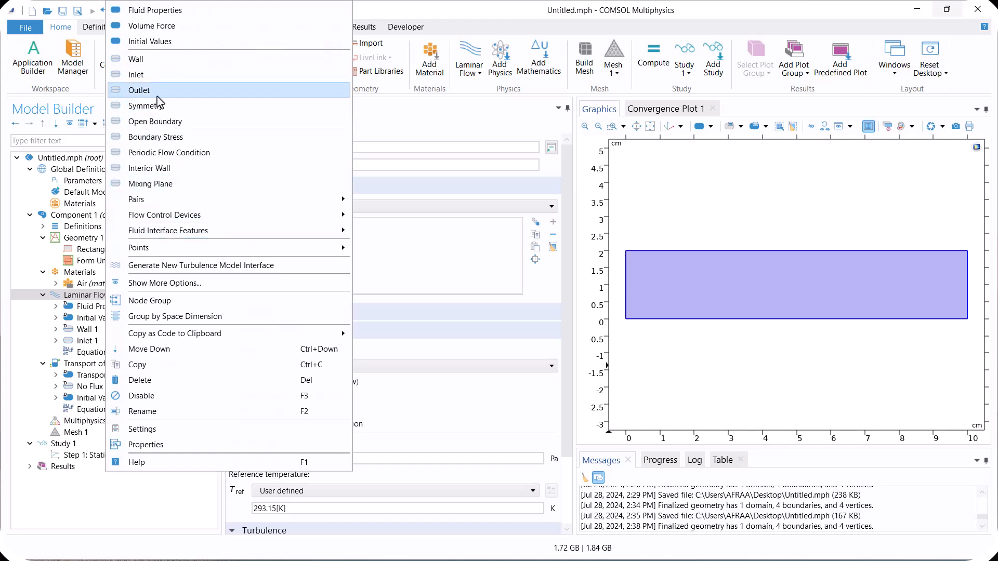
click(139, 90)
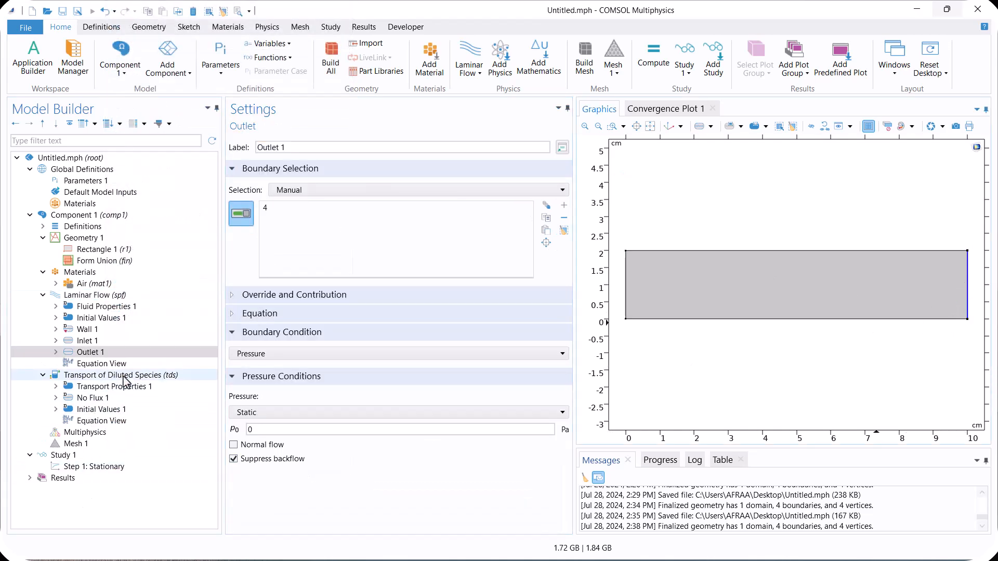
Step: Add a species Inflow with concentration ci
right_click(115, 375)
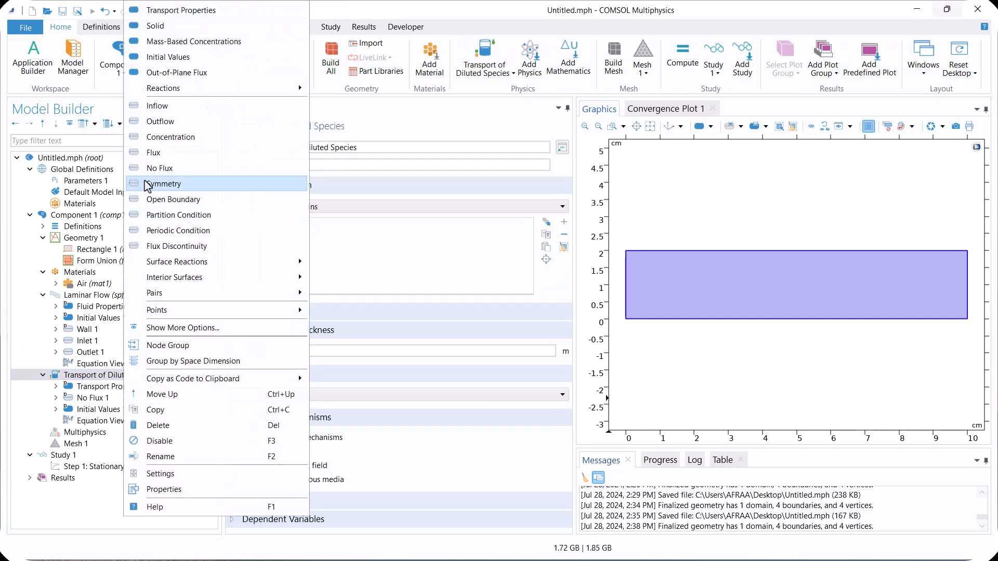
click(156, 105)
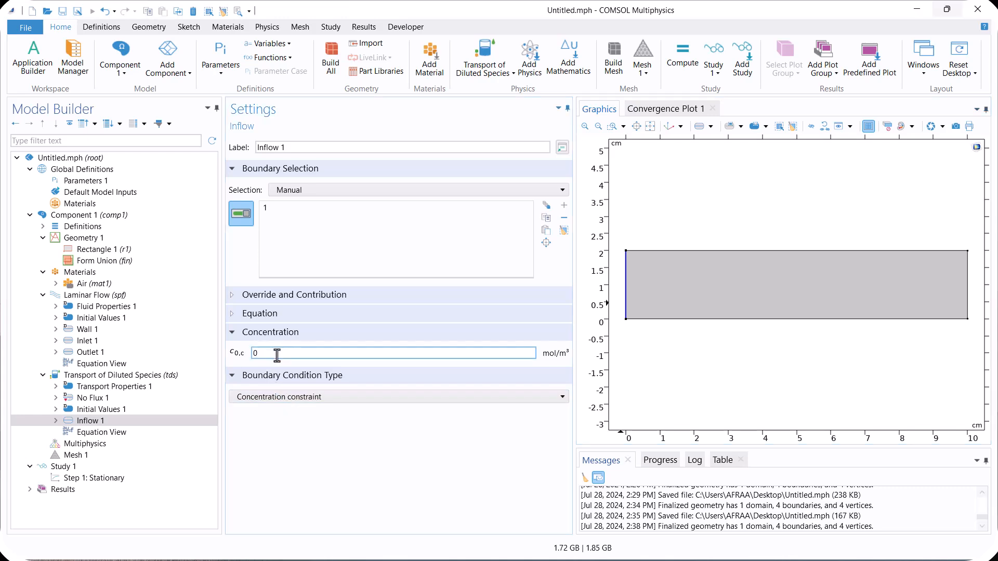
text(ci)
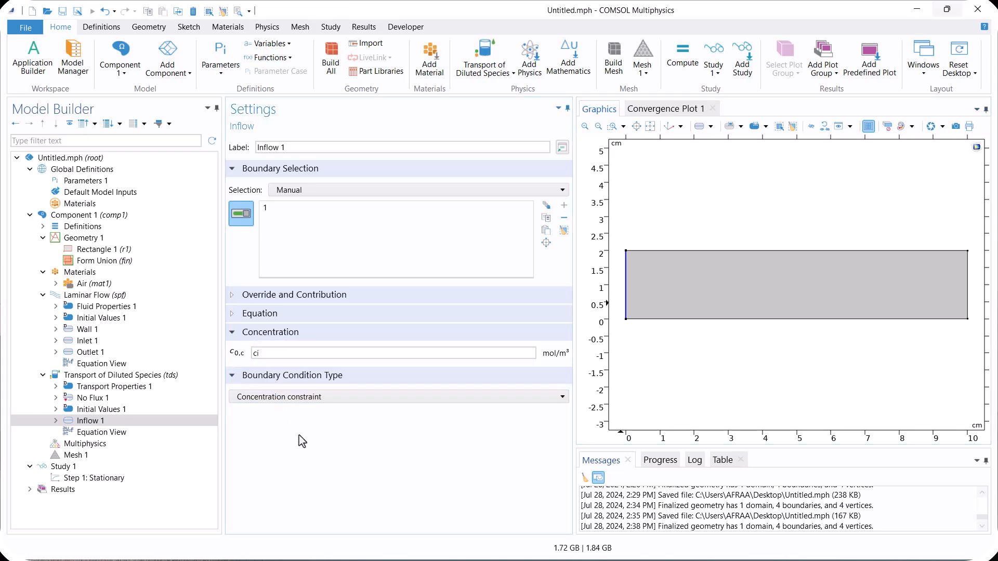
Step: Add a species Outflow on the channel's right edge
right_click(121, 375)
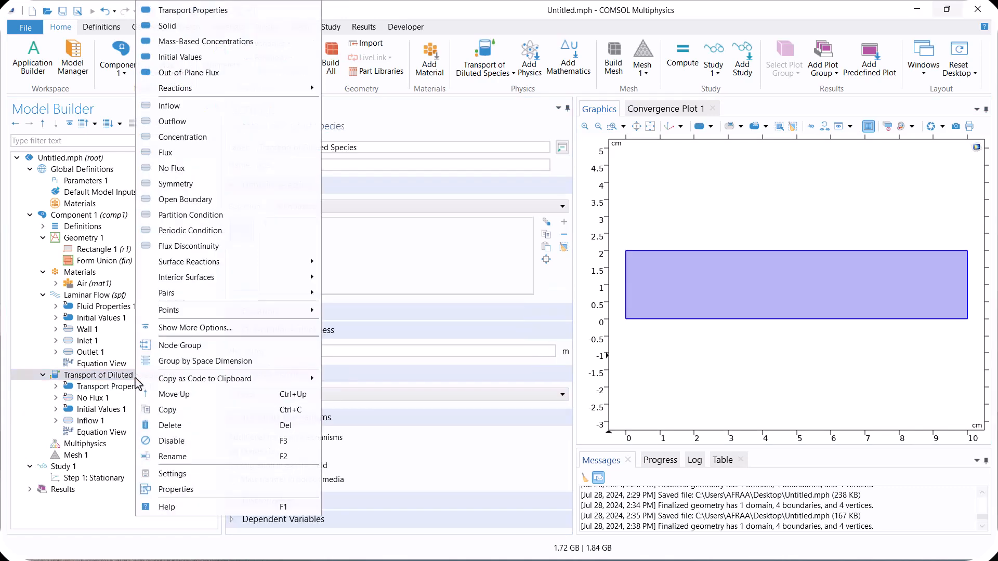
click(172, 122)
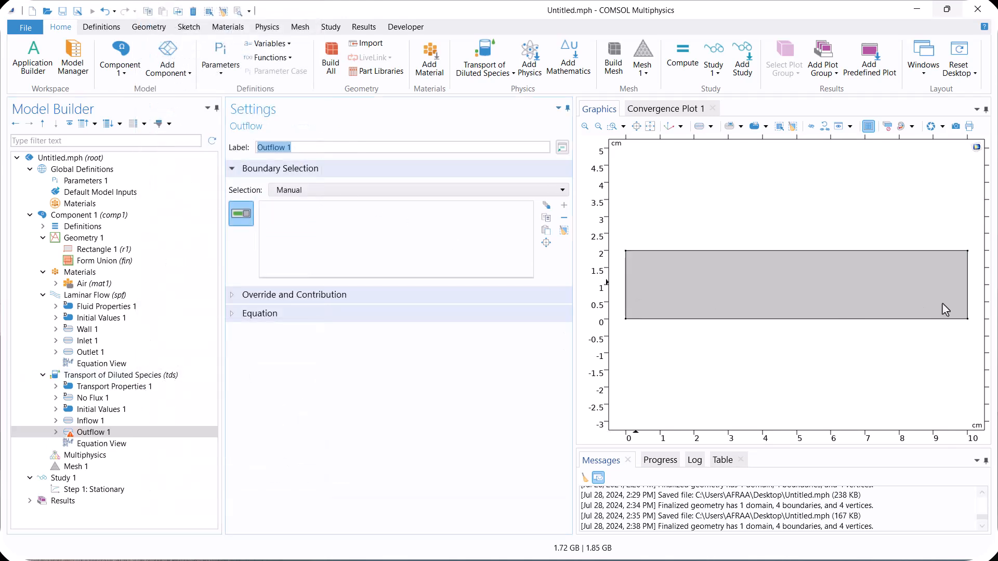
click(966, 284)
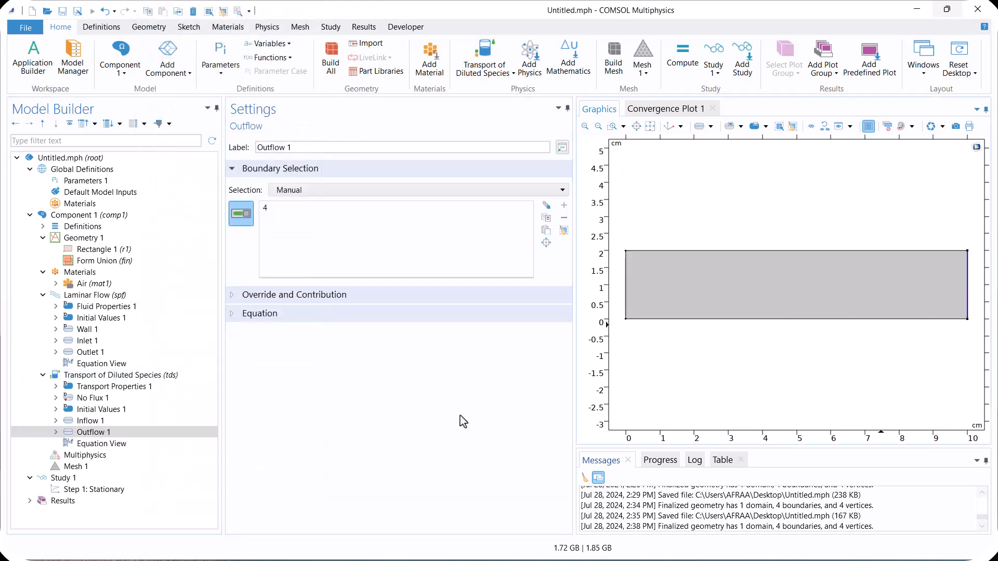
Step: Add a Reactions feature on domain 1 with rate R_c = -k*c
click(113, 375)
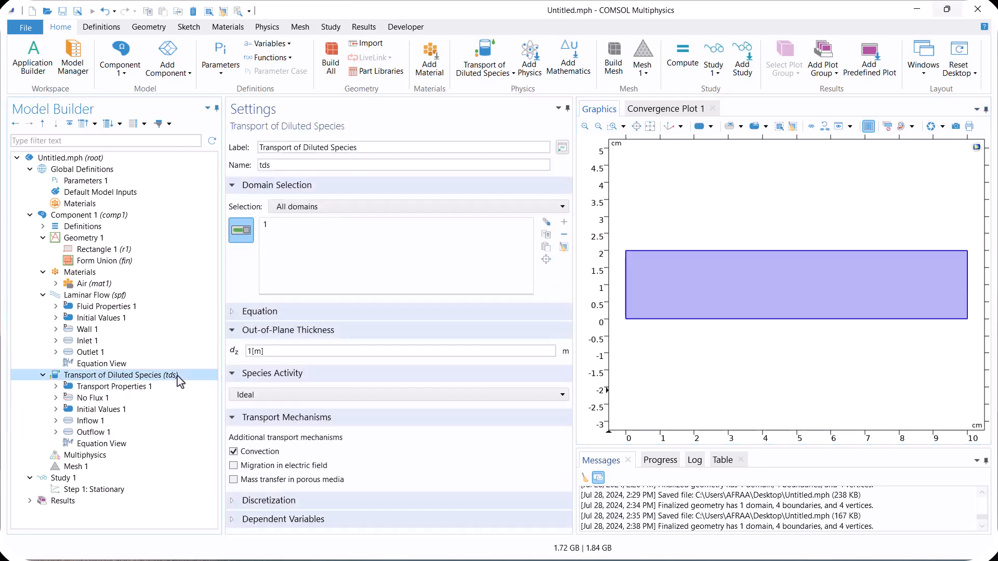
right_click(113, 375)
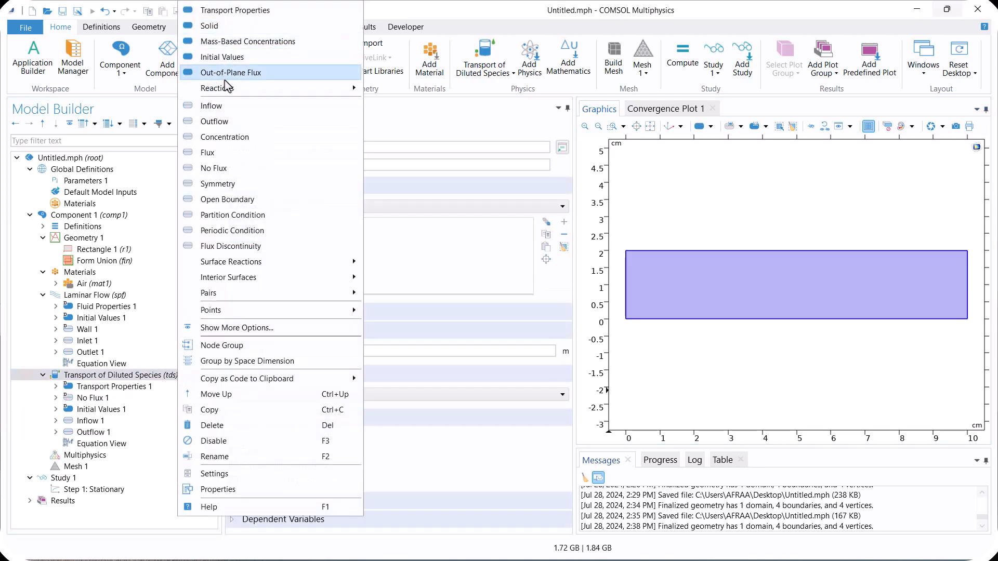
click(218, 88)
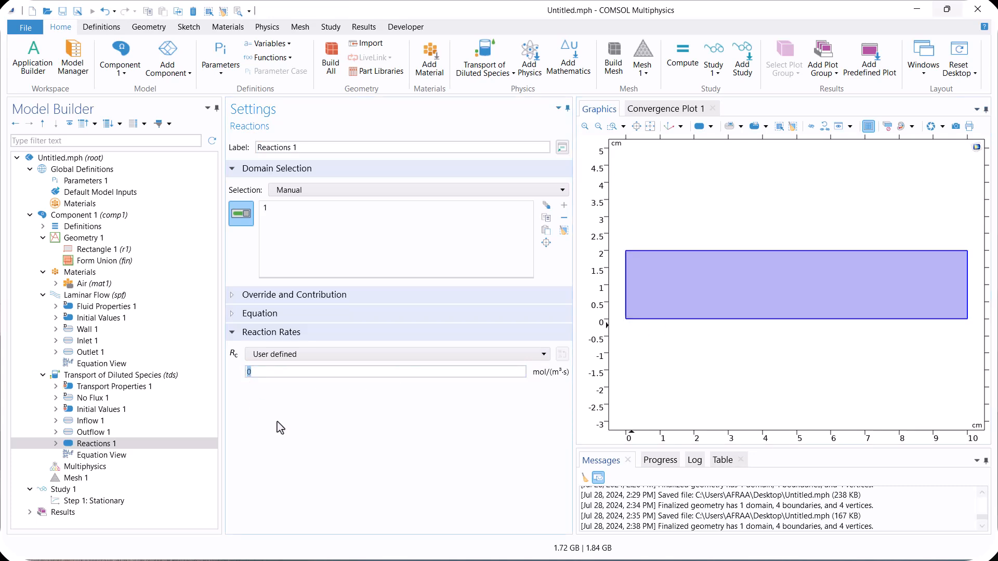
text(-k*c)
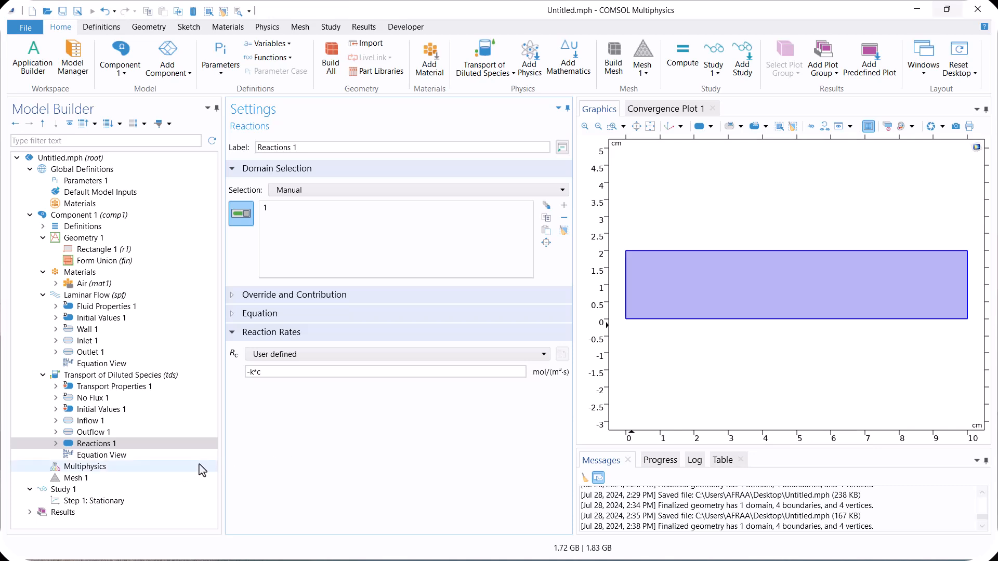
Step: Set species convection to Velocity field (spf), then review Initial Values 1
click(115, 386)
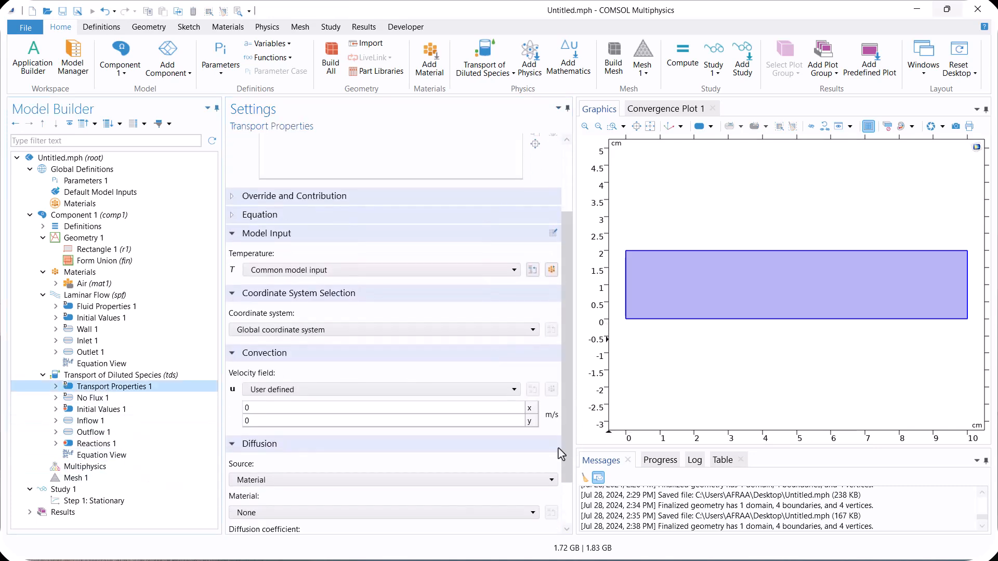
click(382, 389)
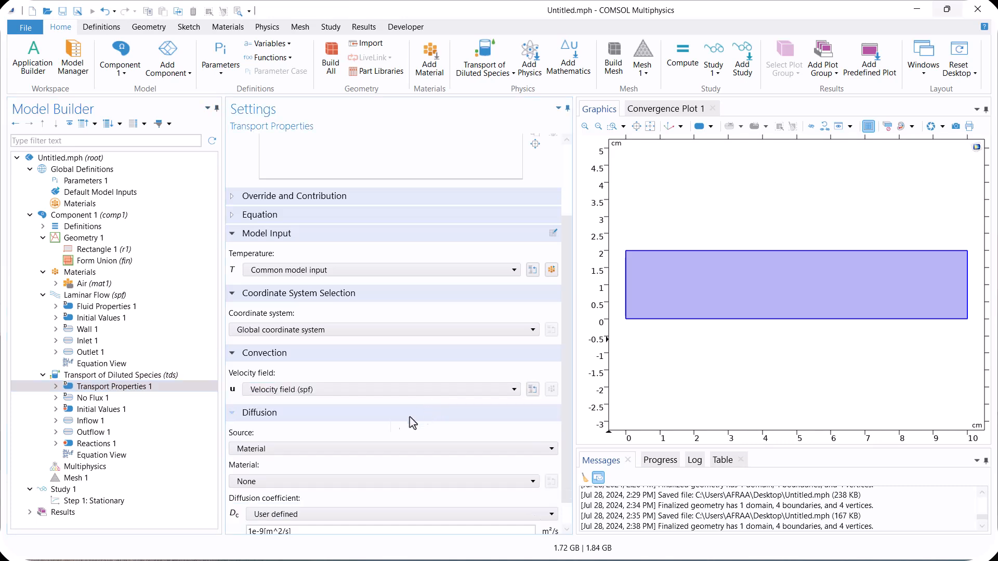
mouse_move(571, 385)
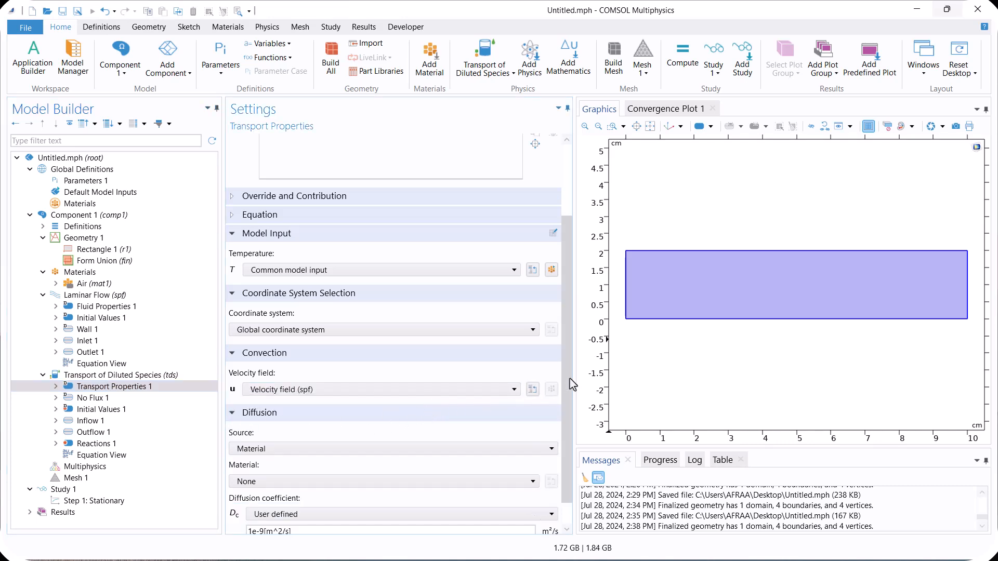
click(100, 409)
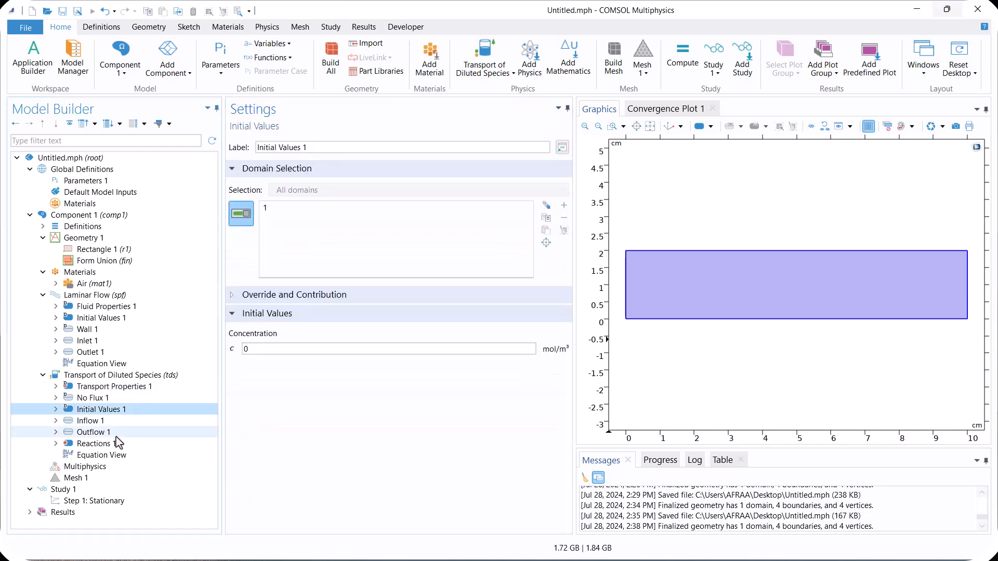
click(85, 466)
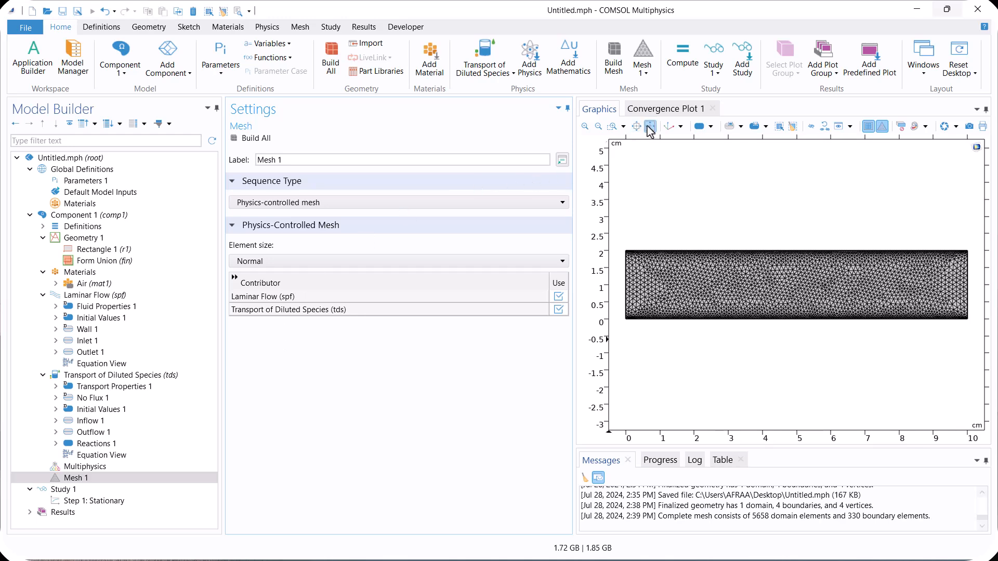
Step: Compute Study 1's stationary step for laminar flow and species transport
click(96, 500)
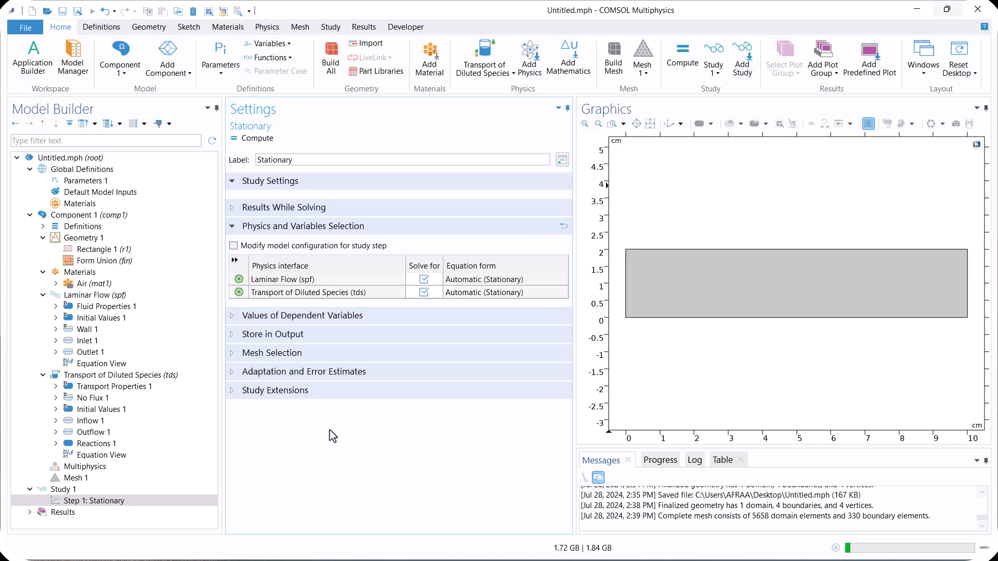
click(681, 57)
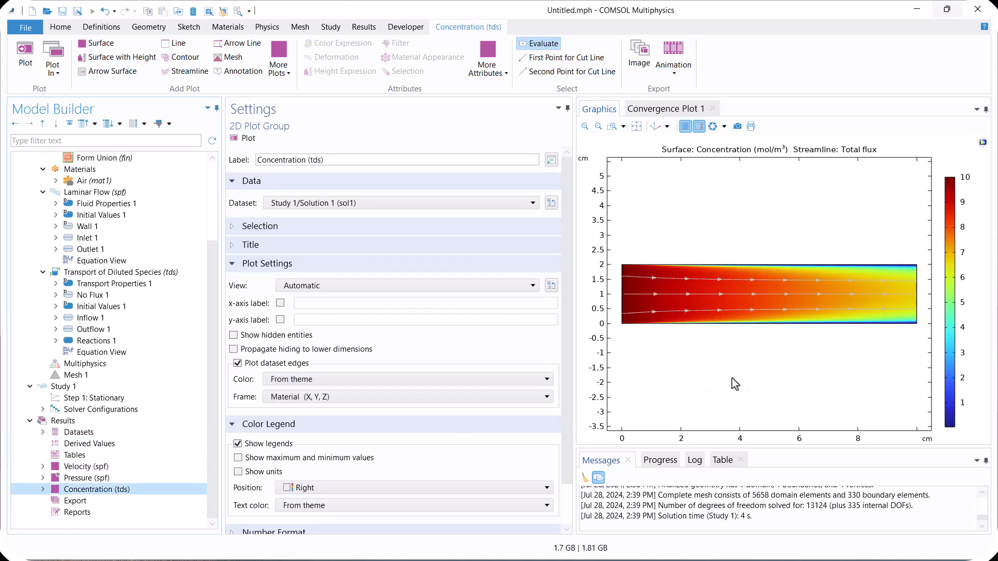
mouse_move(745, 389)
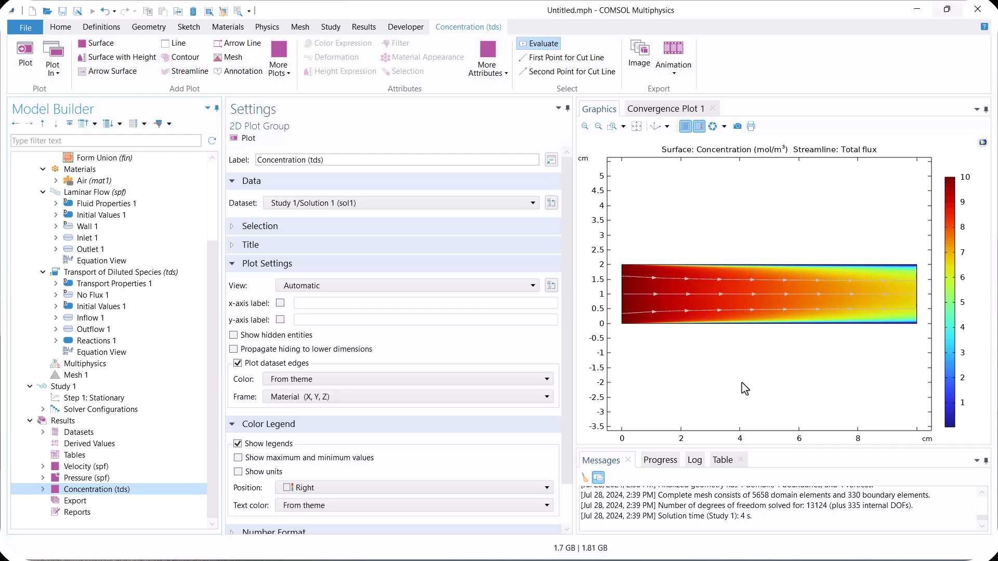
mouse_move(500, 180)
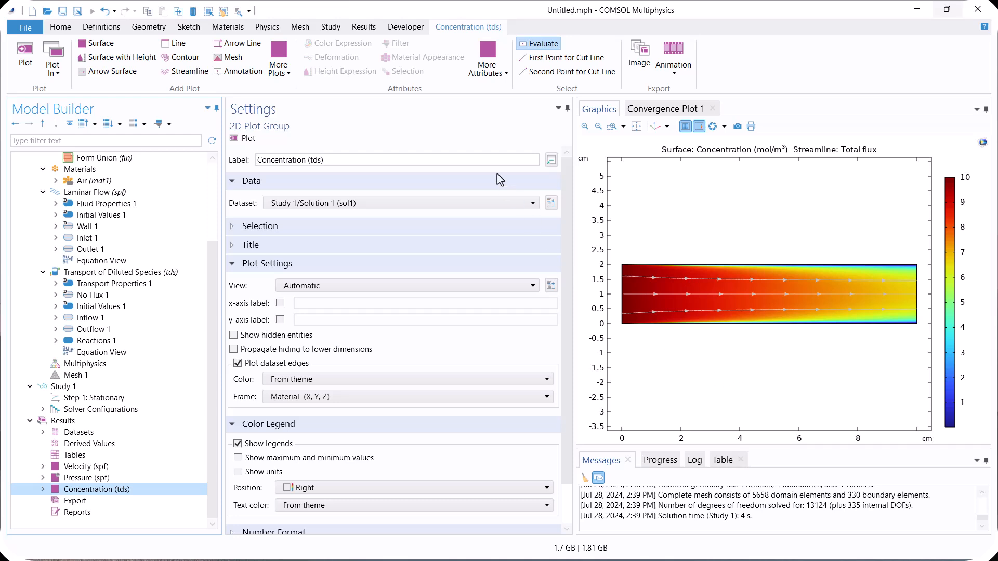
Step: Add a Time Dependent study outputting times range(0,0.1,1) s and open its step
click(331, 27)
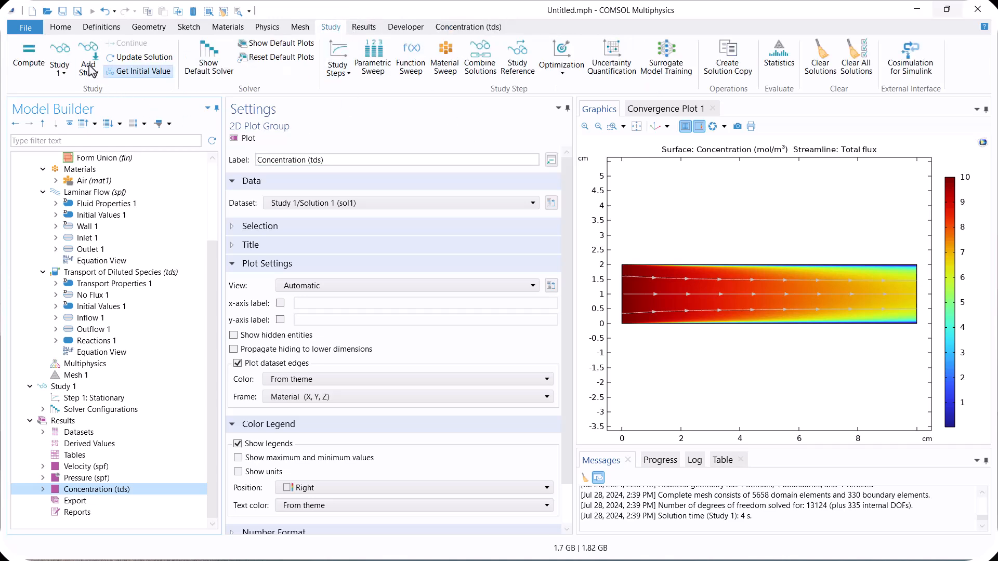
click(88, 56)
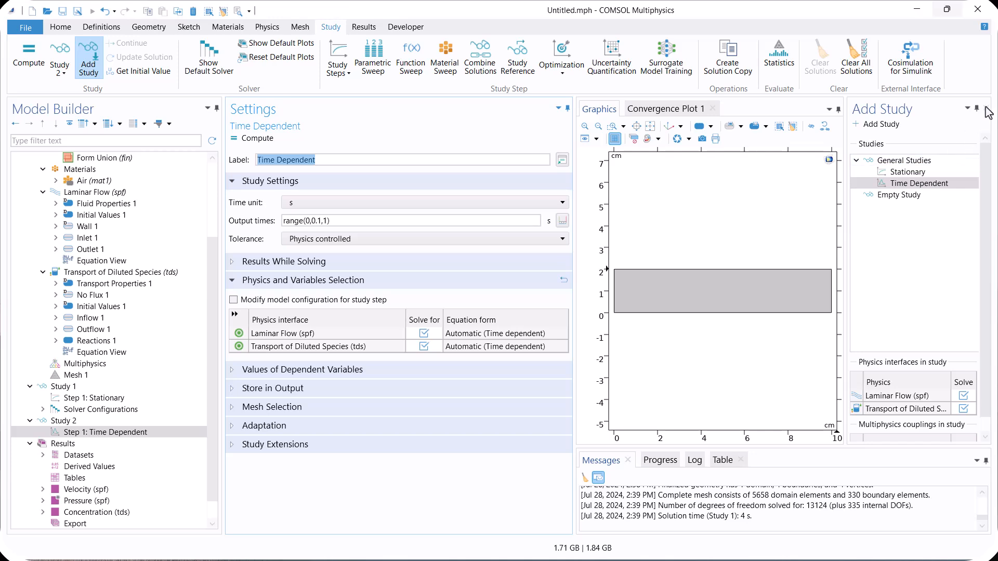
click(63, 421)
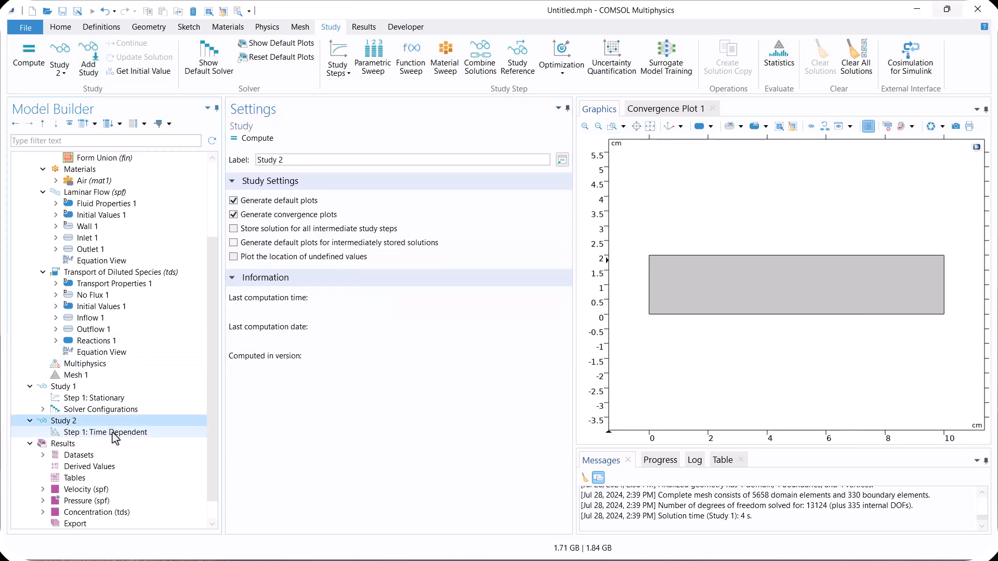
click(106, 432)
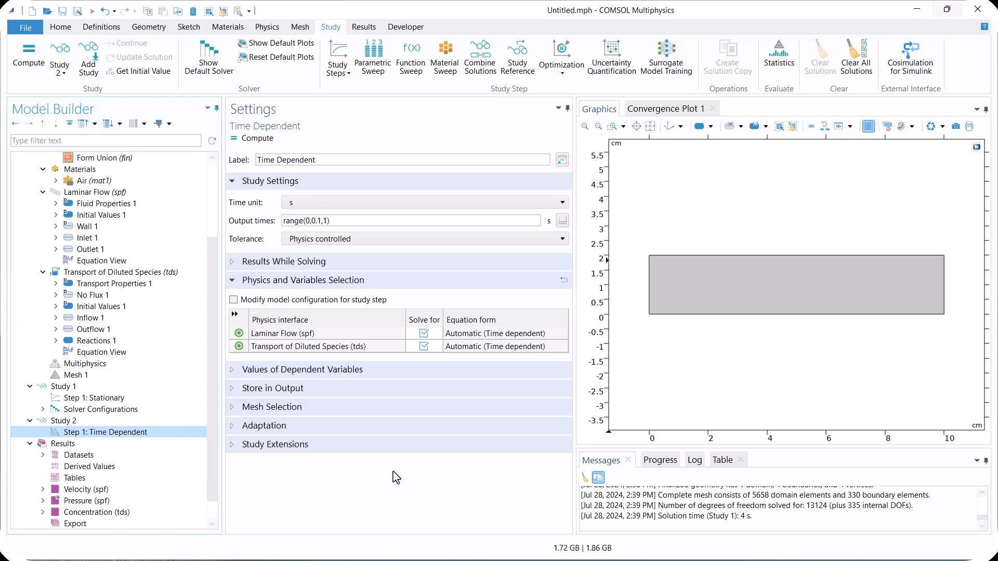
Step: Disable laminar flow and take unsolved values from all Study 1 stationary solutions
click(424, 333)
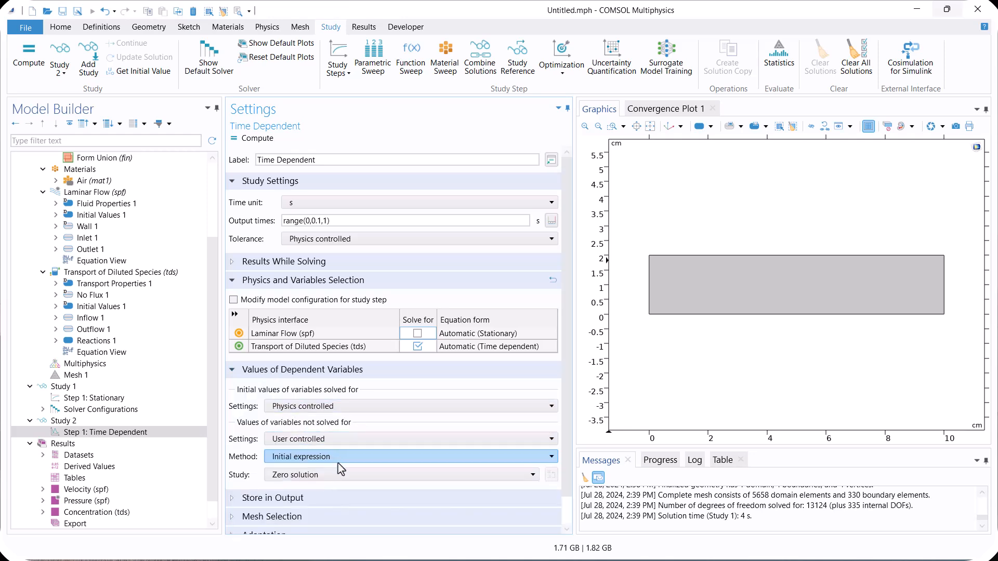
click(409, 456)
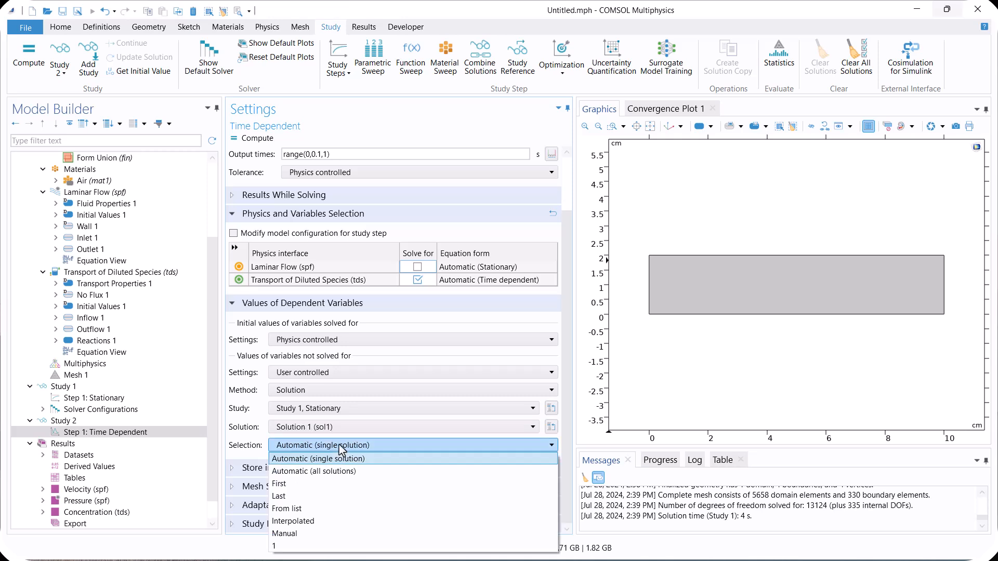
click(313, 470)
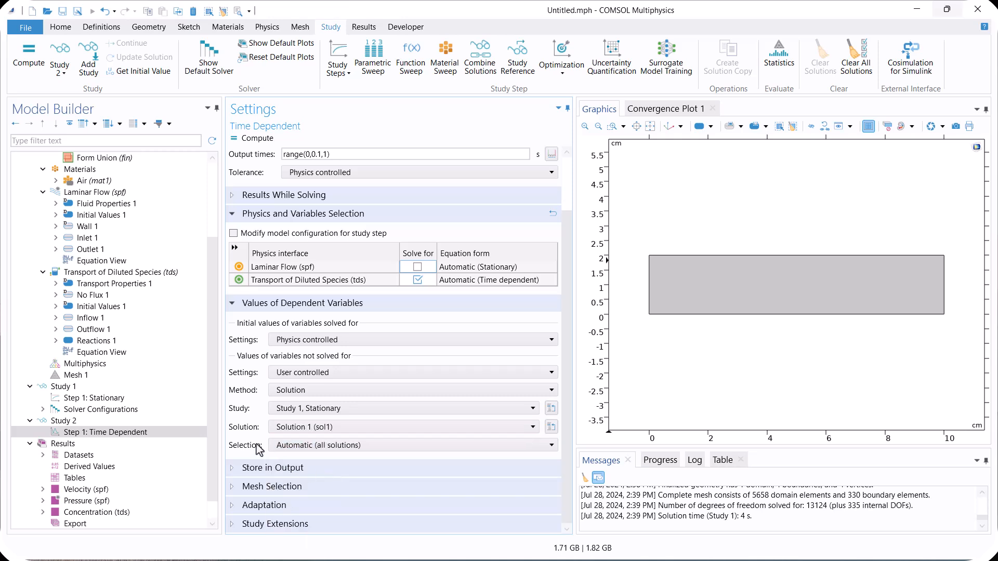
Step: Compute Study 2's time-dependent species transport, producing the concentration animation
click(64, 421)
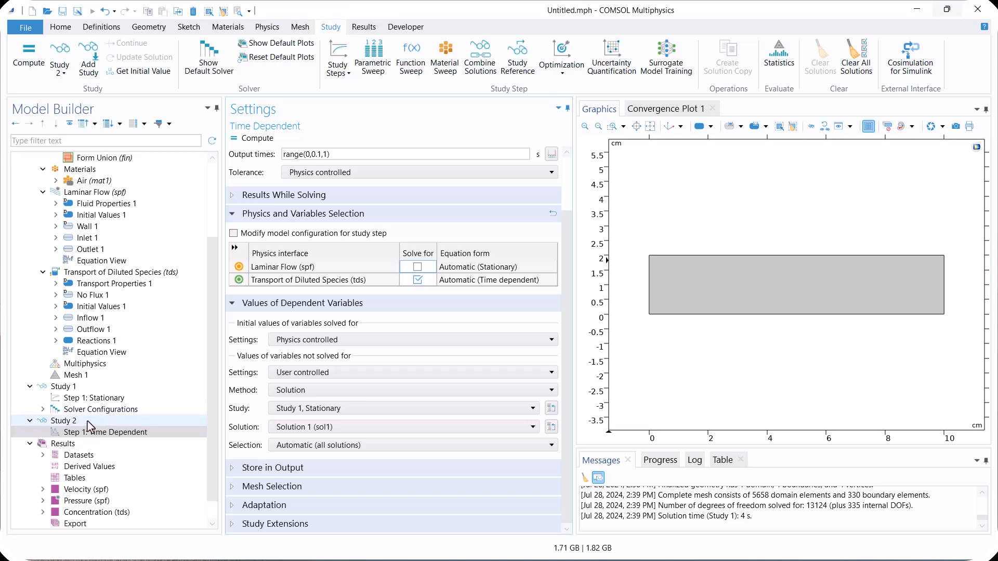
click(63, 421)
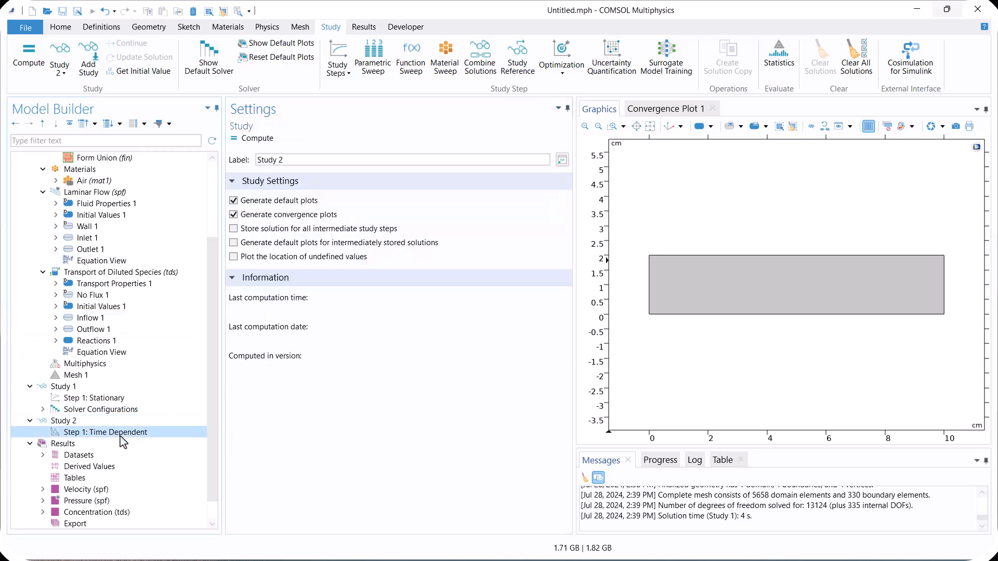
click(106, 432)
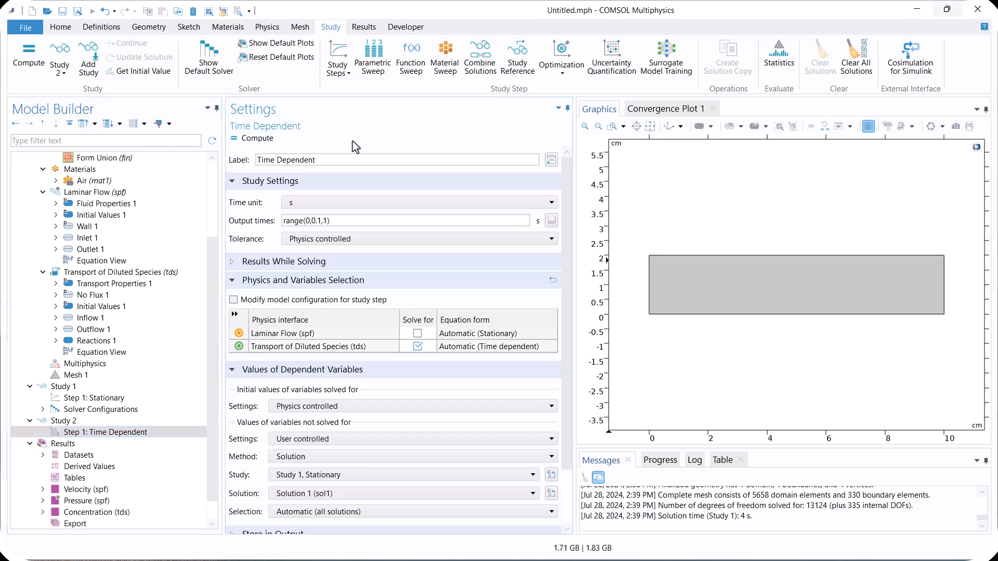
click(28, 57)
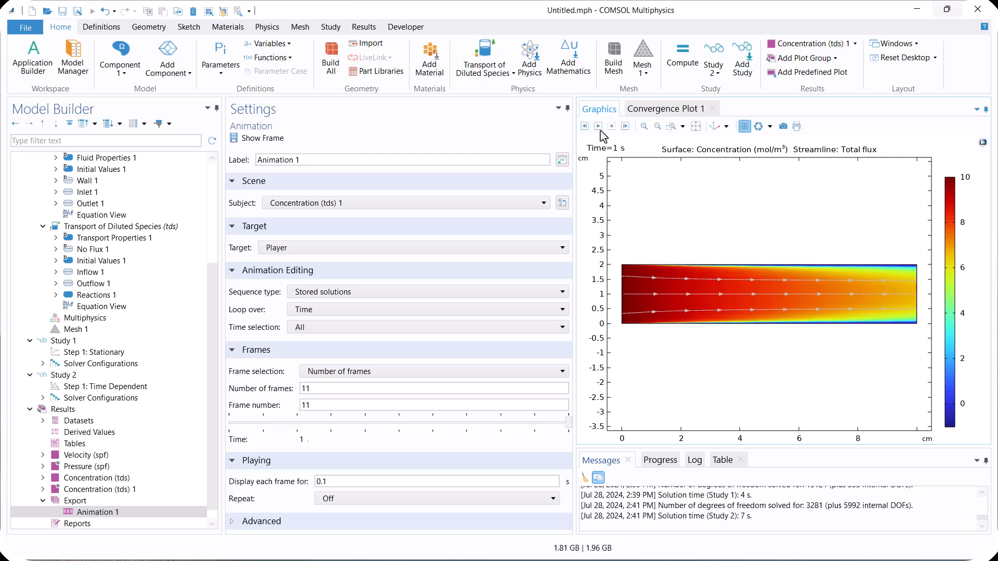
Step: Show each animation frame for 0.15 s, play it, then change the frame time to 0.2 s
click(438, 481)
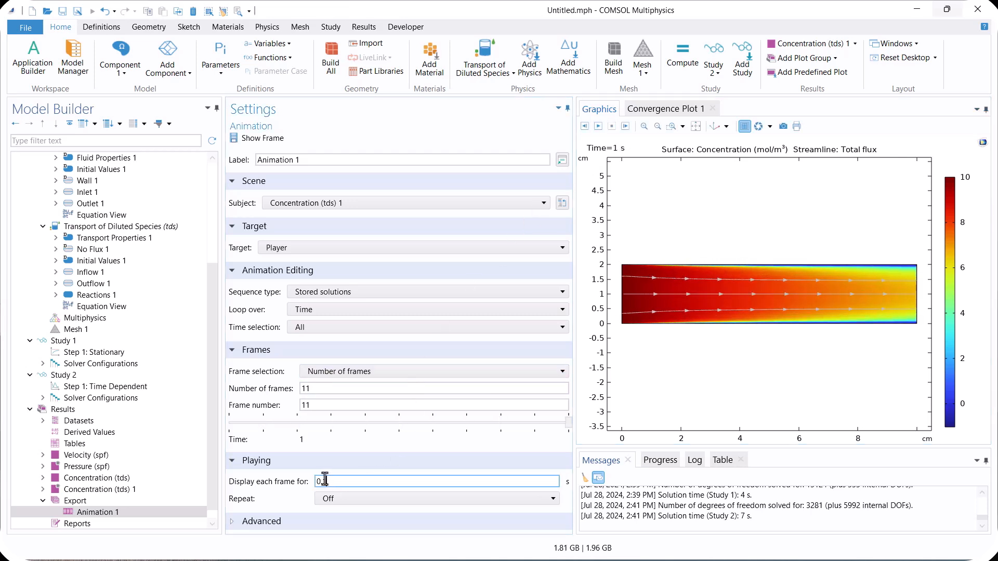
text(0.15)
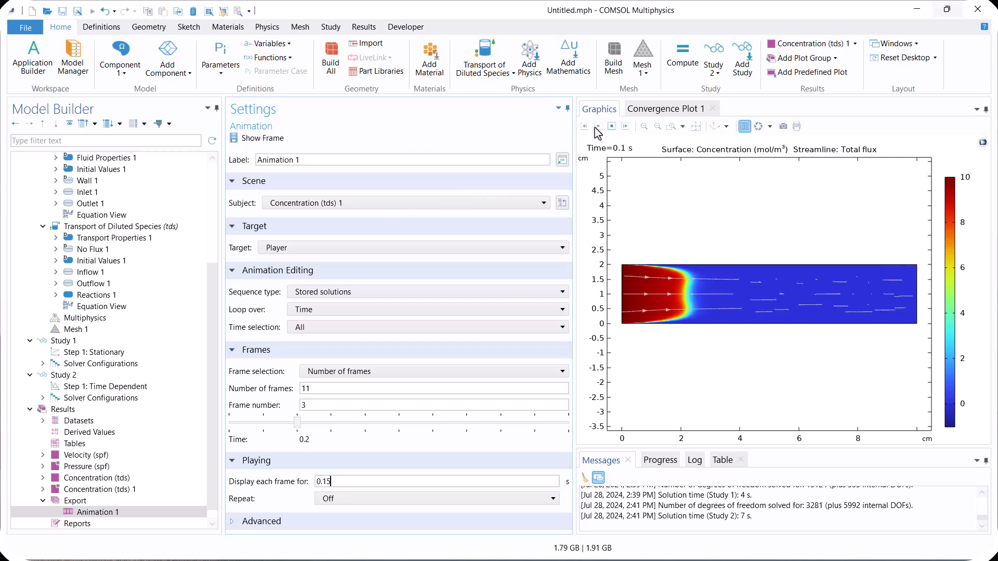
click(599, 125)
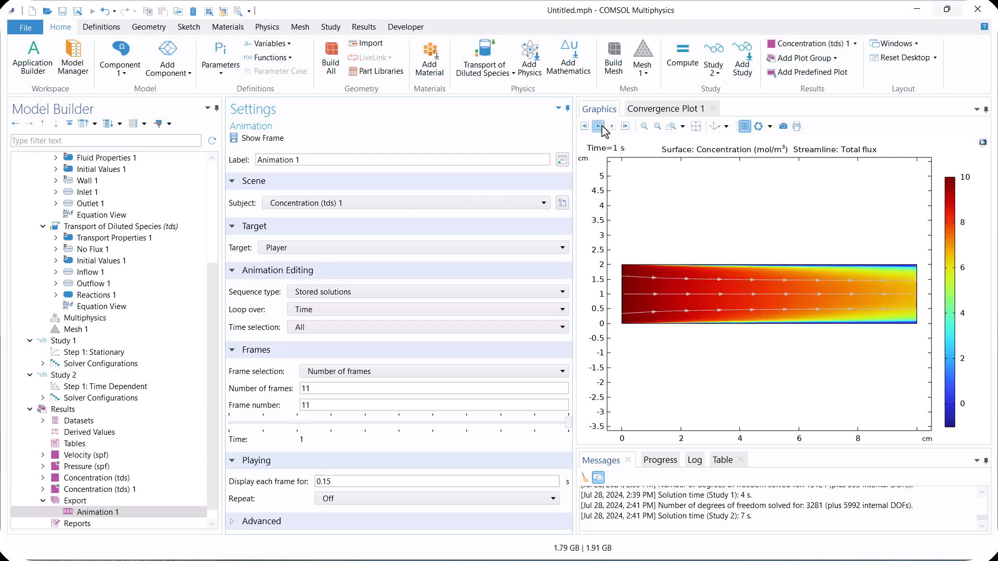
click(611, 126)
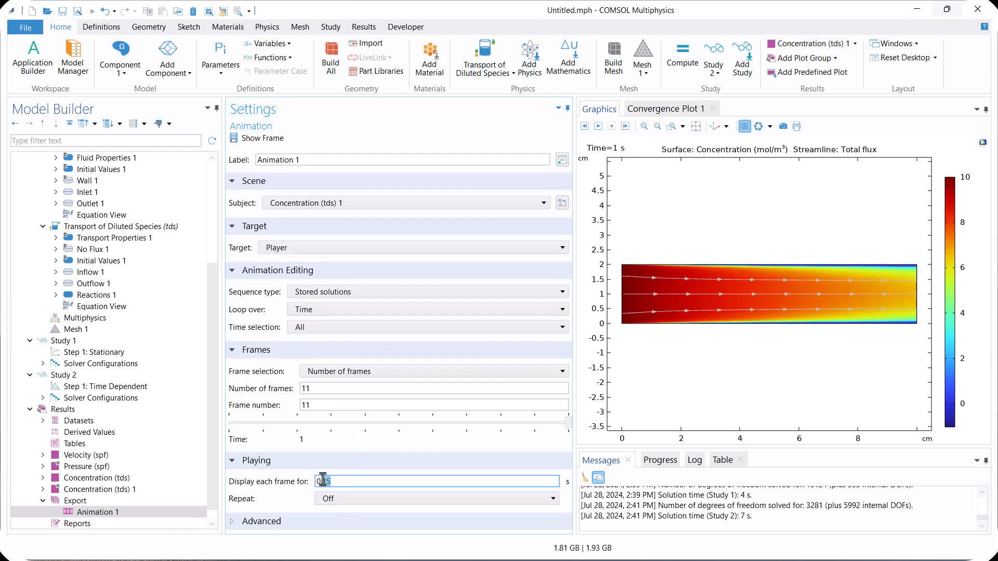
text(0.2)
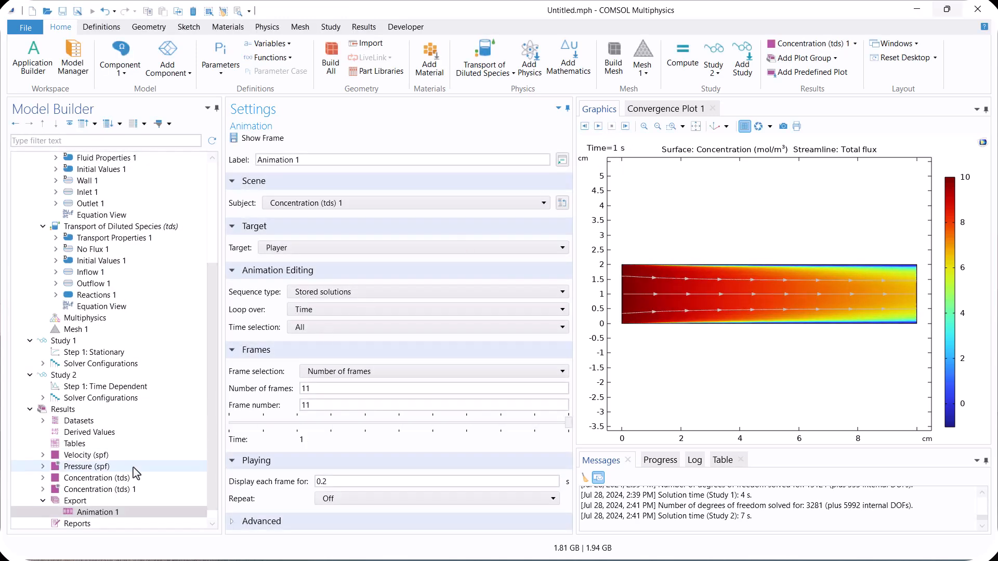
Step: Add a Line Average of c on outlet boundary 4 and evaluate it (5.6740 mol/m^3)
click(88, 431)
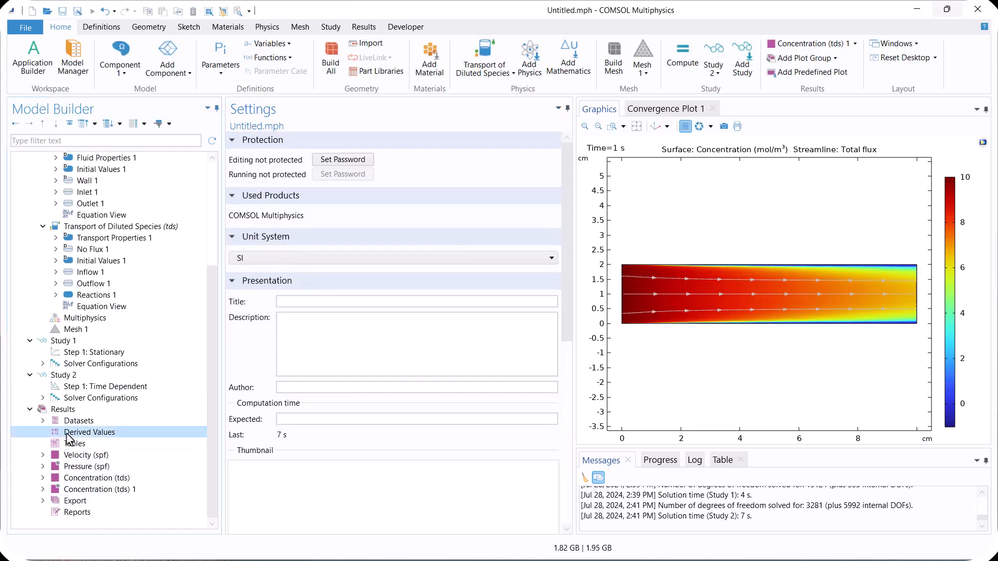
right_click(89, 432)
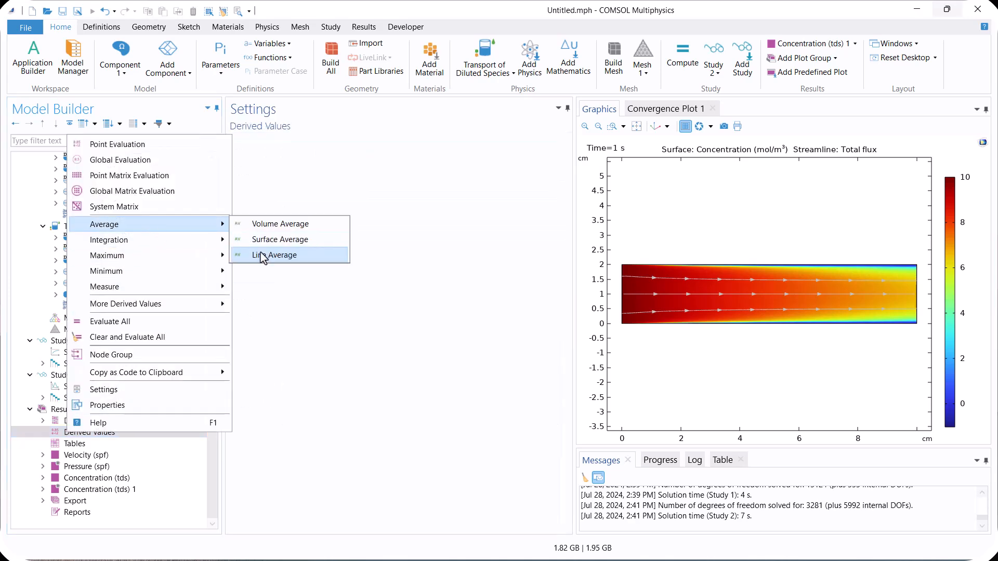
click(276, 255)
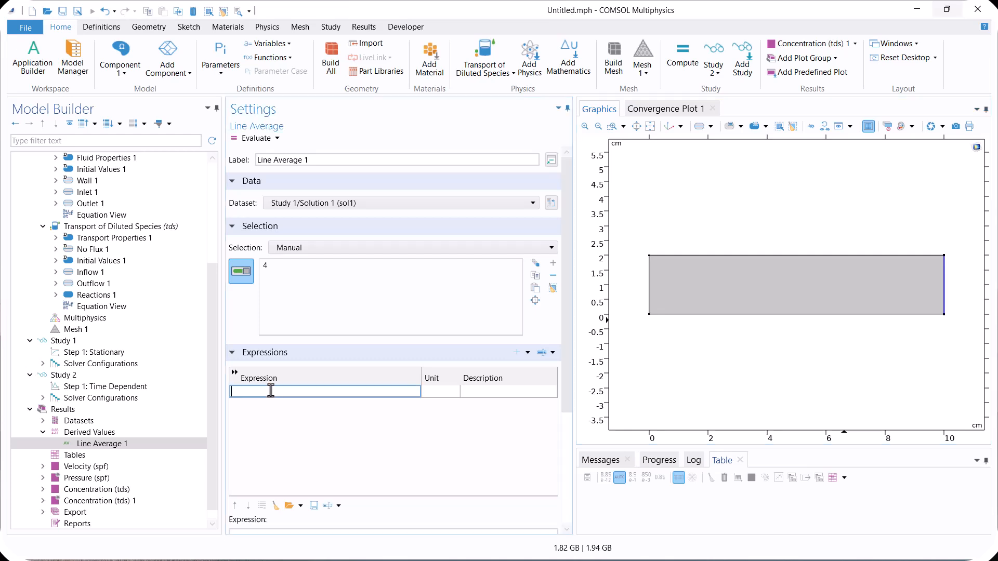
click(256, 139)
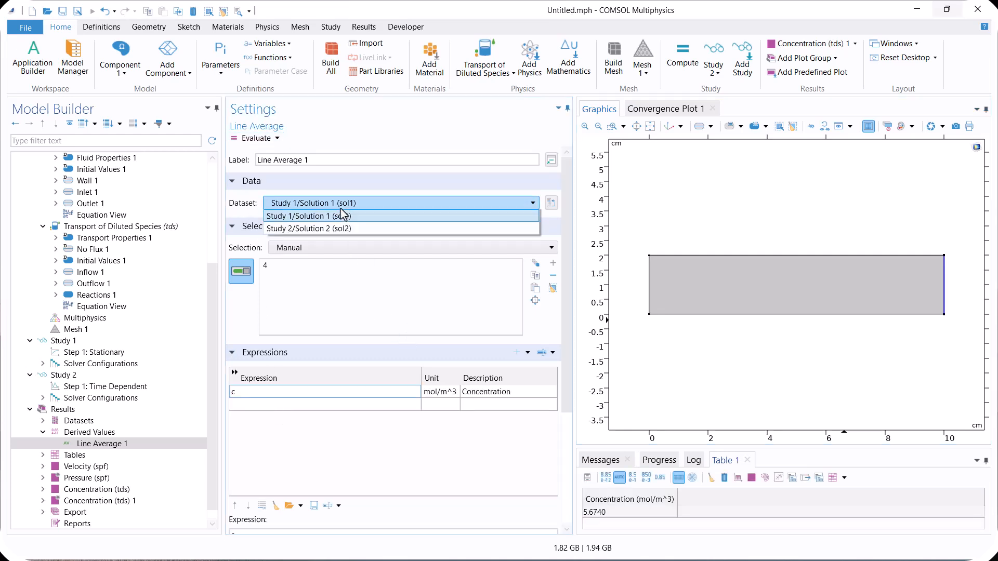
Step: Evaluate the outlet concentration average over all Study 2/Solution 2 times
click(309, 228)
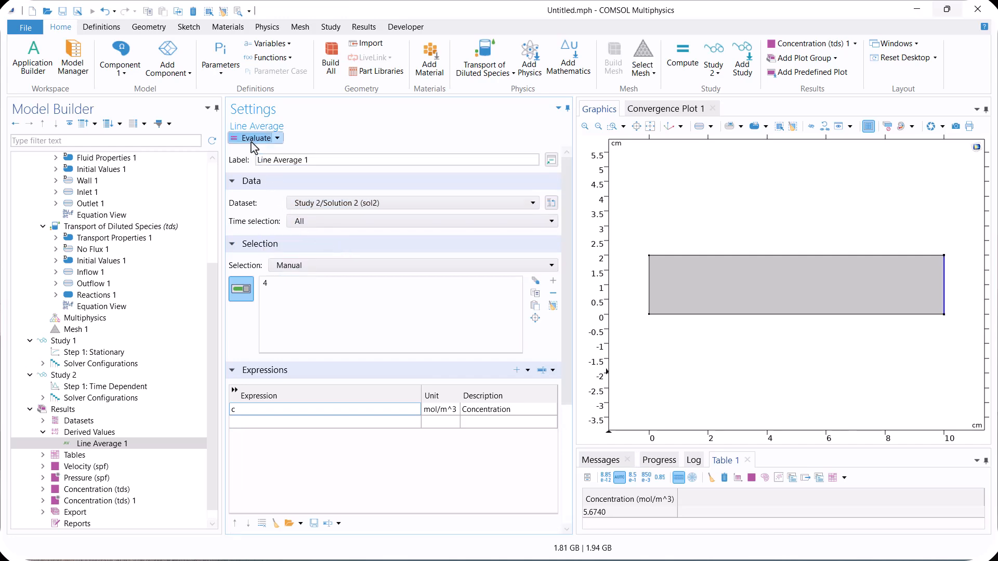
click(253, 138)
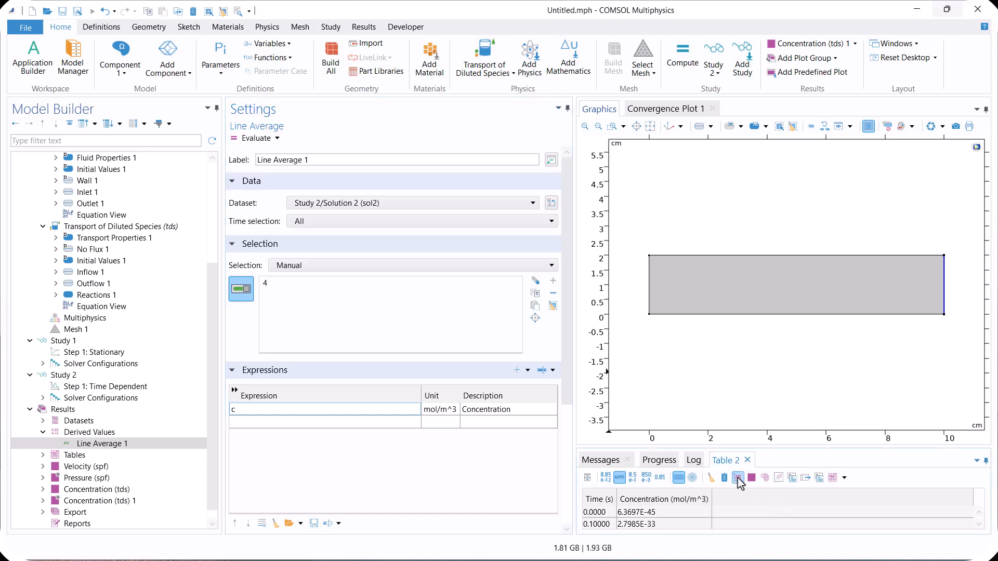
Step: Graph outlet concentration versus time, then reopen Line Average 1 settings
click(738, 478)
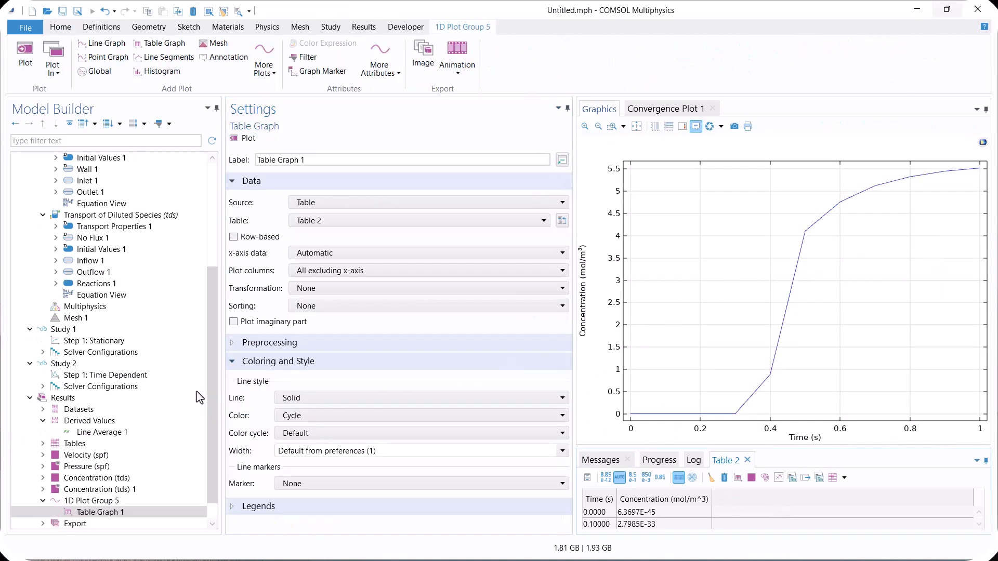
click(106, 374)
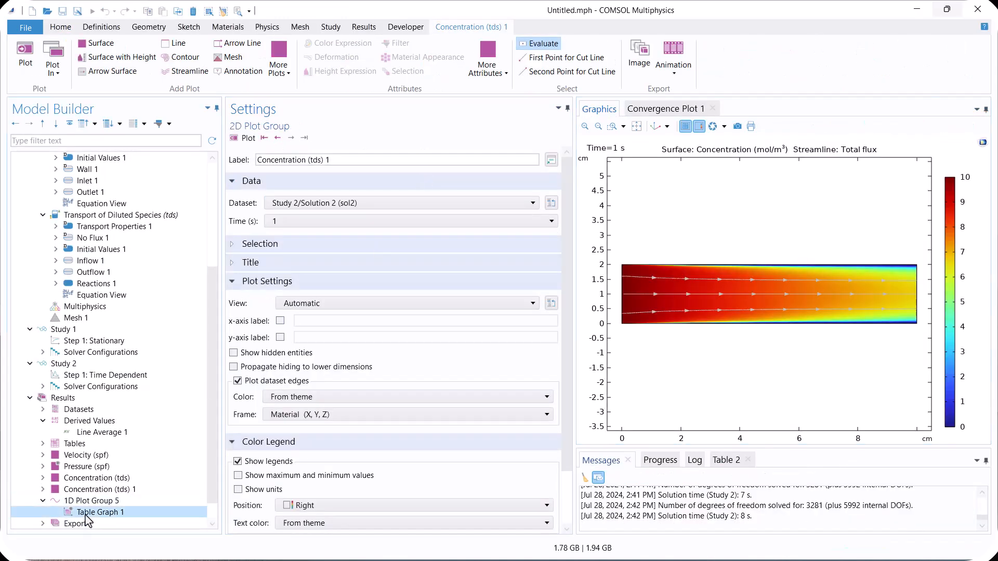
click(101, 512)
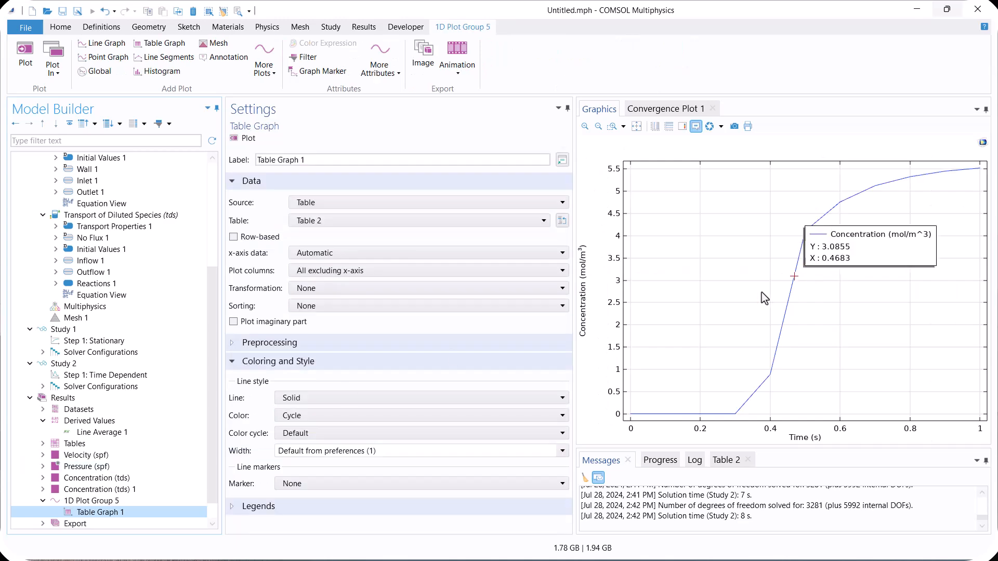
click(102, 431)
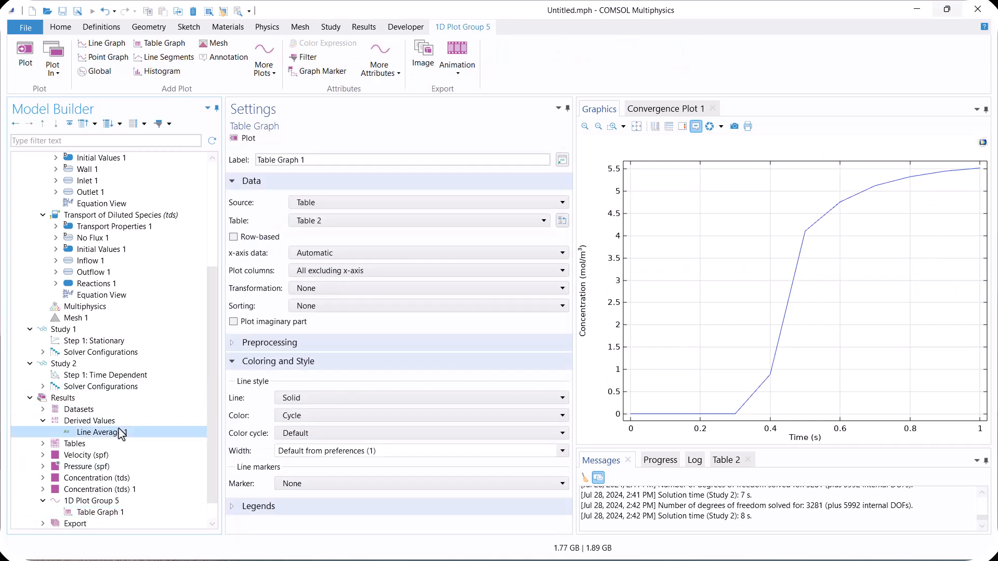
click(101, 431)
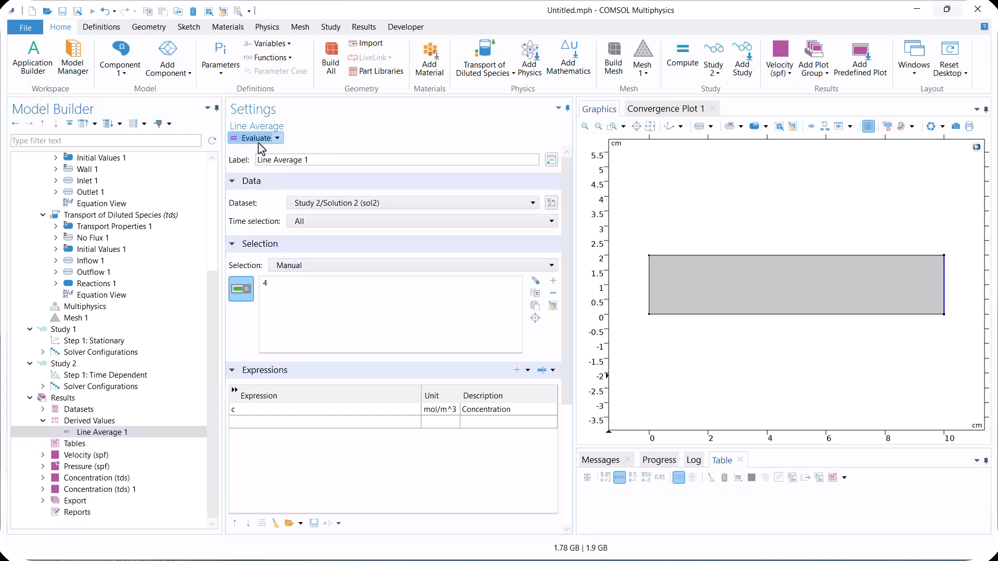
Step: Re-evaluate Line Average 1 and plot the smoother outlet concentration-versus-time table graph
click(256, 138)
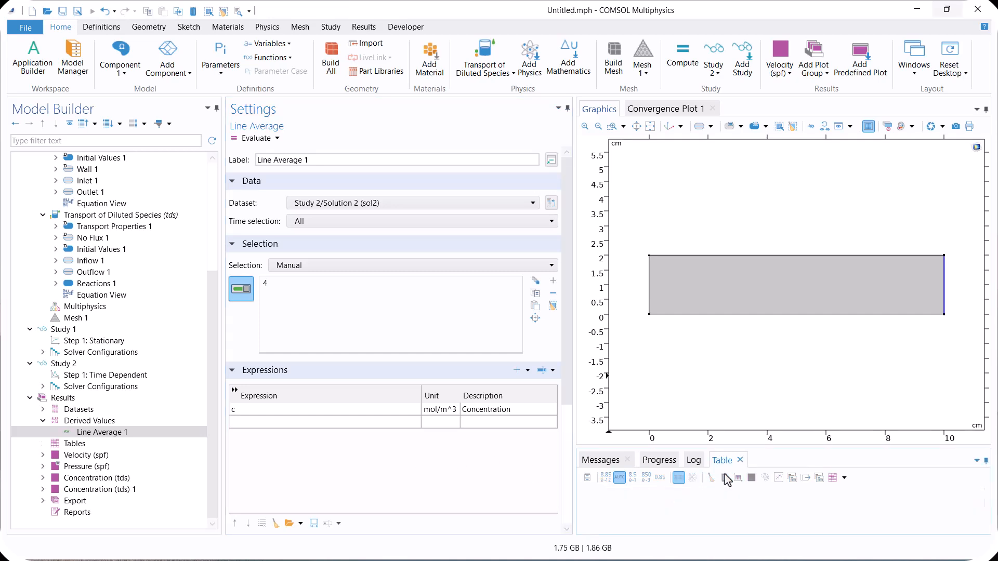
click(252, 138)
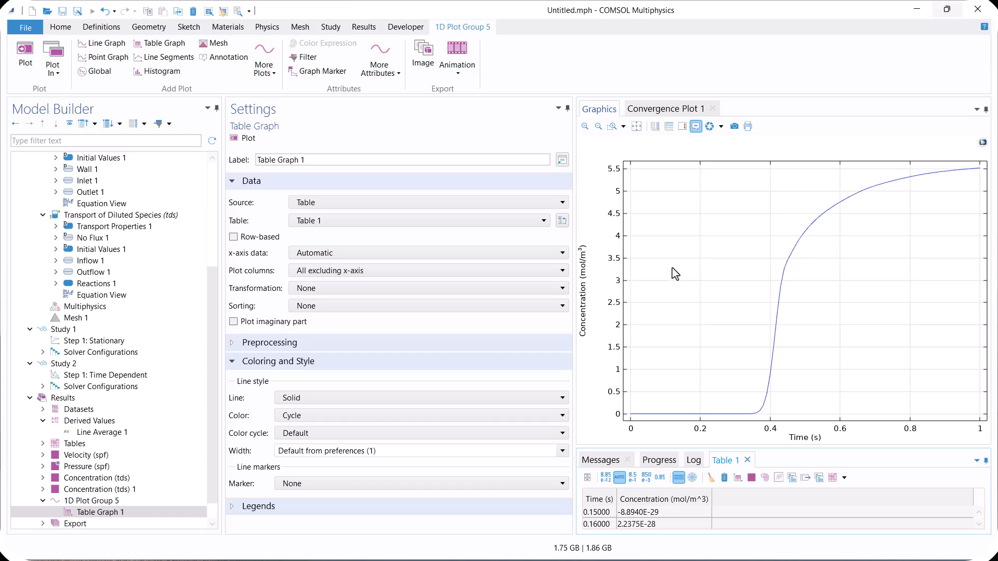
mouse_move(221, 473)
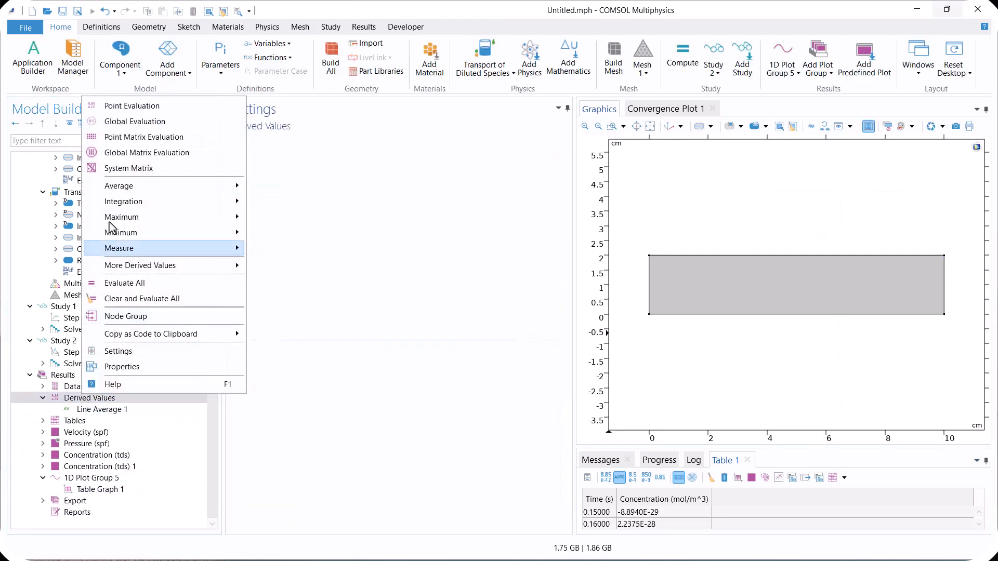
mouse_move(119, 185)
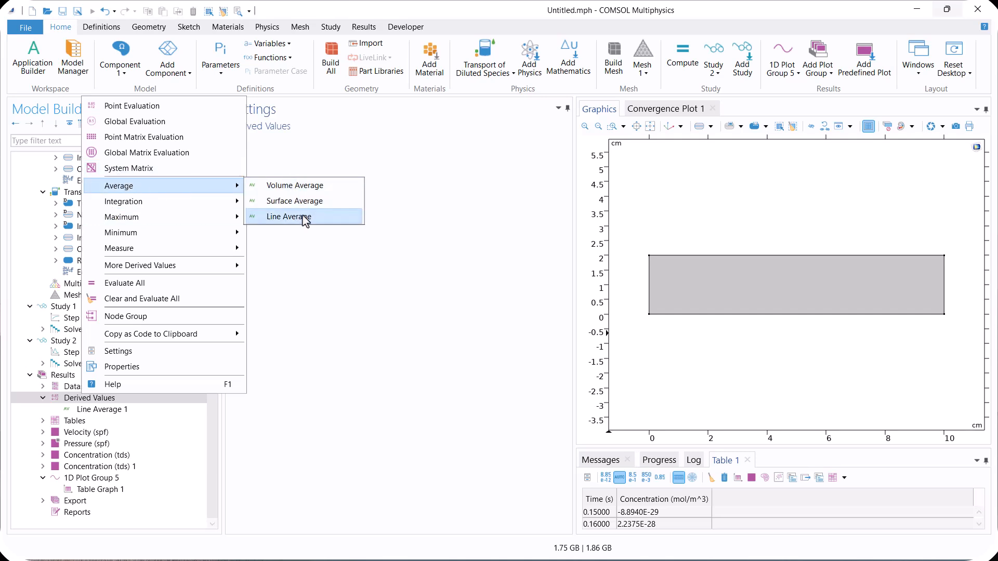
Step: Add an outlet Line Average of conversion 1-(c/ci), evaluating 0.43260 for Study 1
click(293, 216)
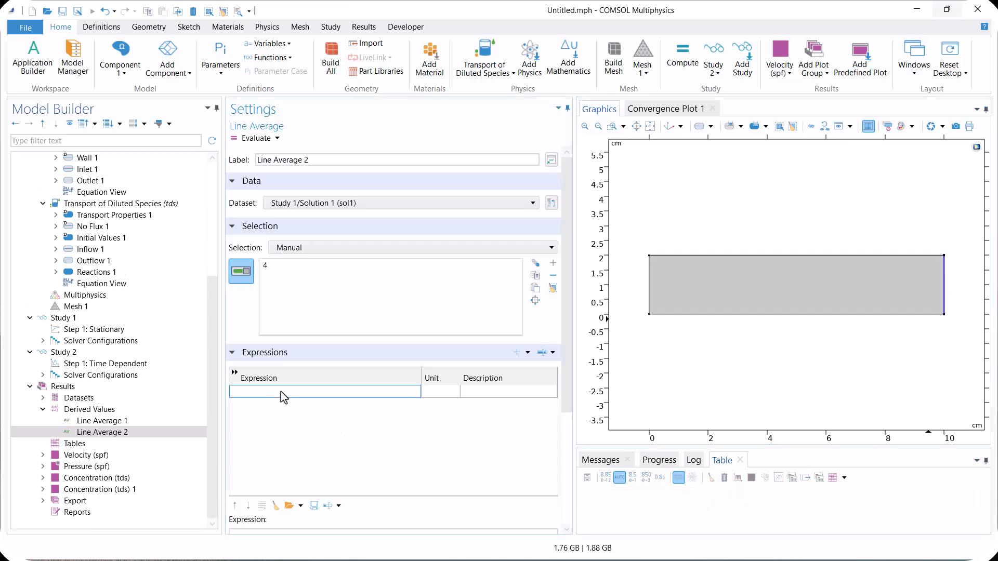
text(1-()
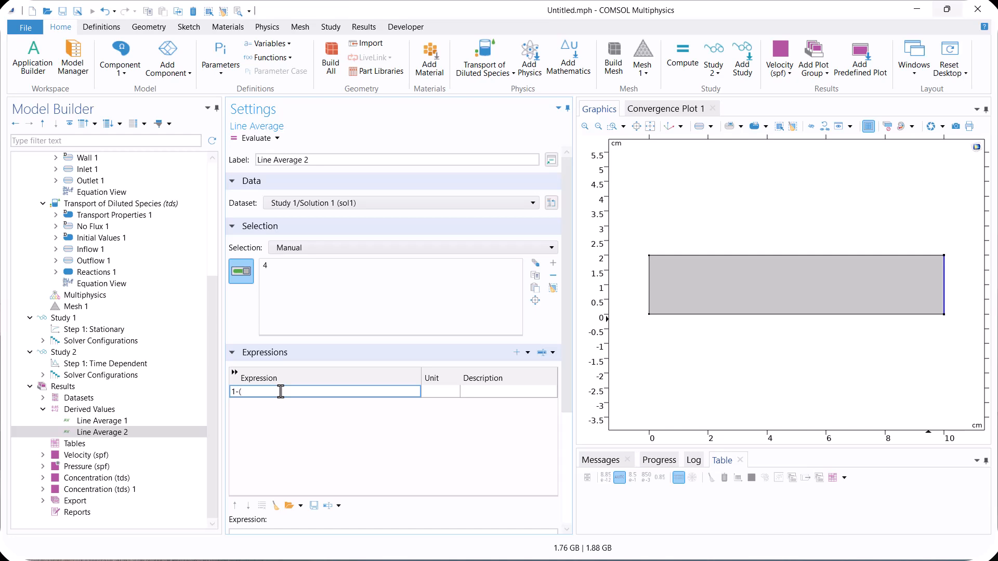
text(c/ci))
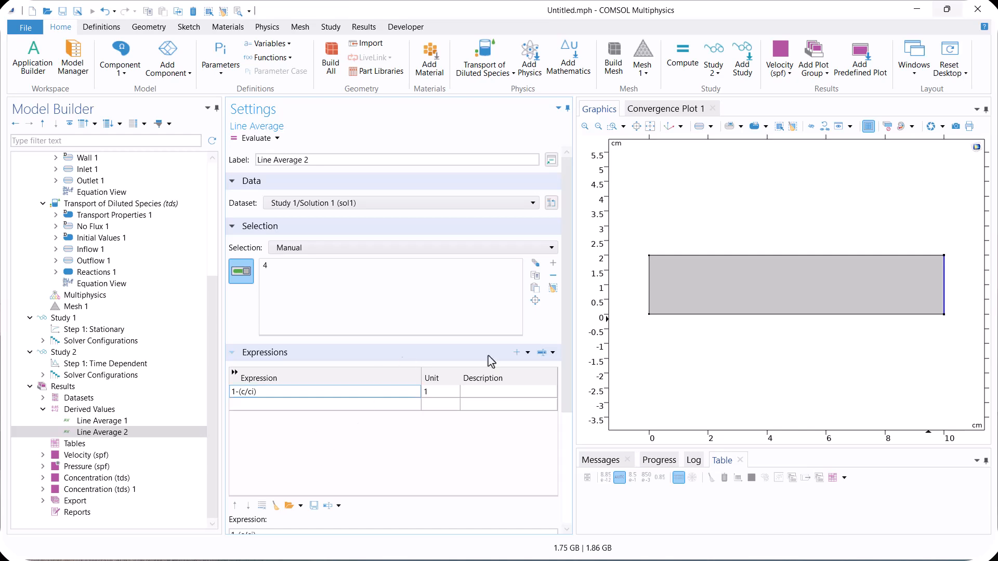
click(254, 138)
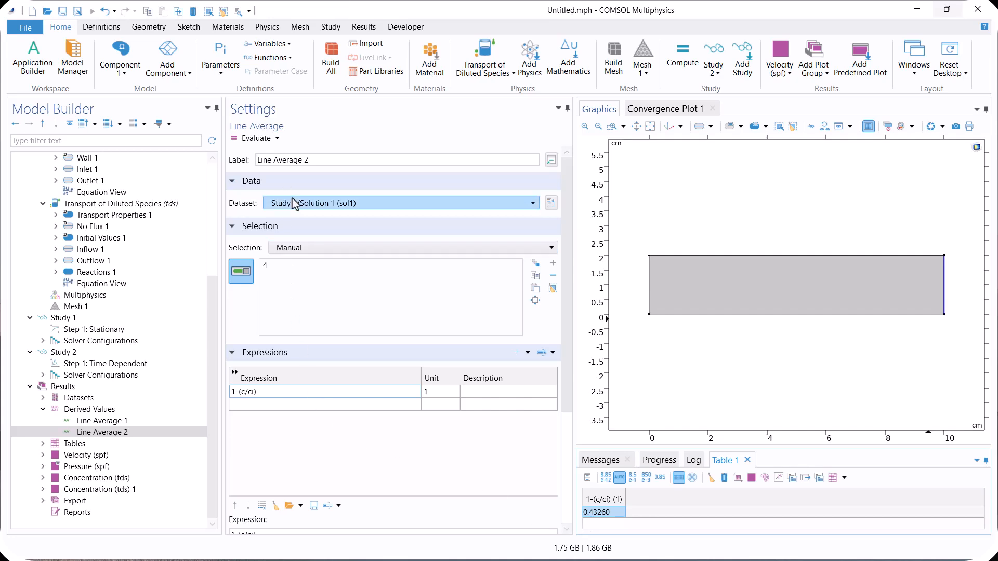
Step: Evaluate the conversion average over all Study 2/Solution 2 times
click(401, 203)
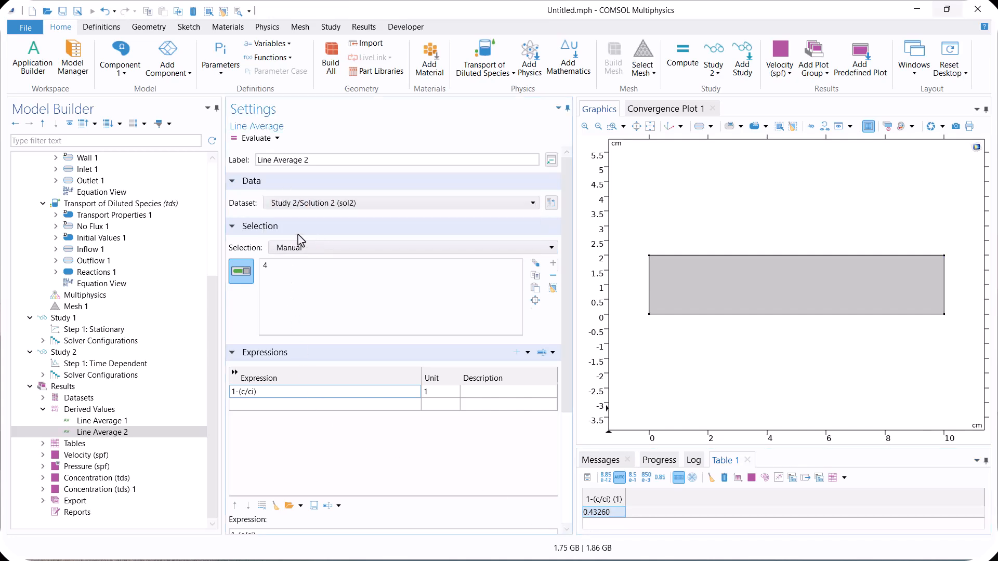
click(255, 138)
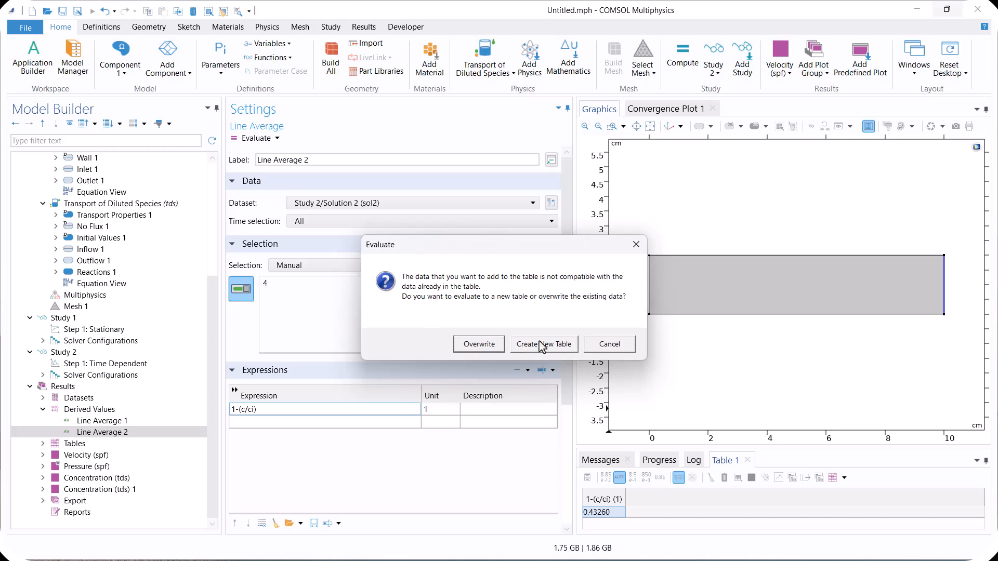
Step: Evaluate conversion over Study 2 times into a new, cleared table for plotting
click(543, 343)
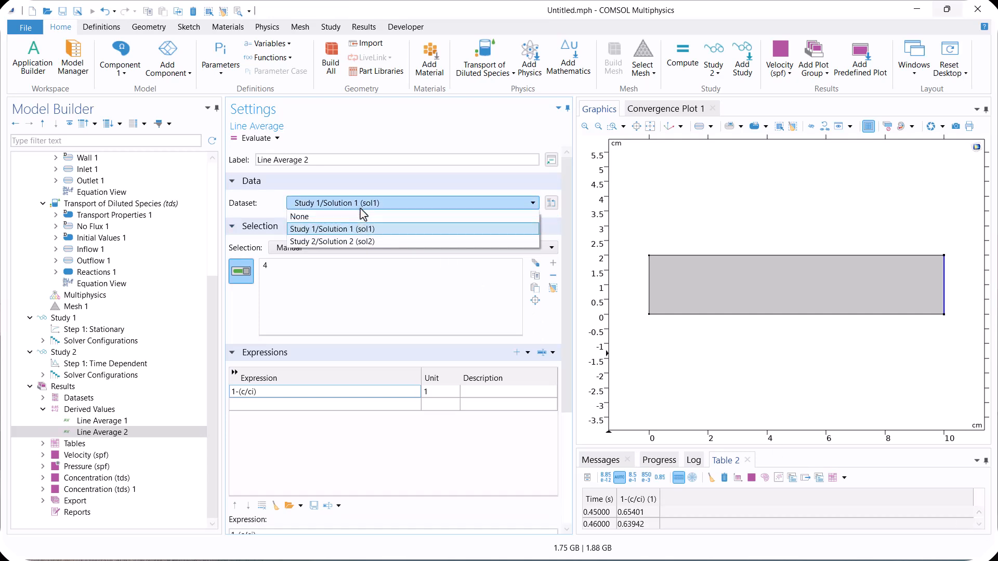
click(332, 241)
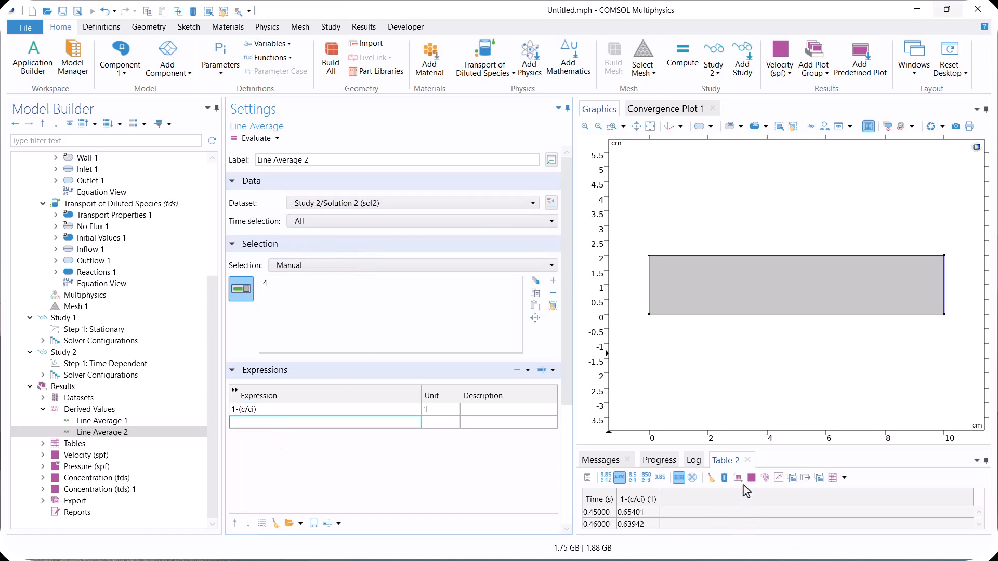
click(724, 479)
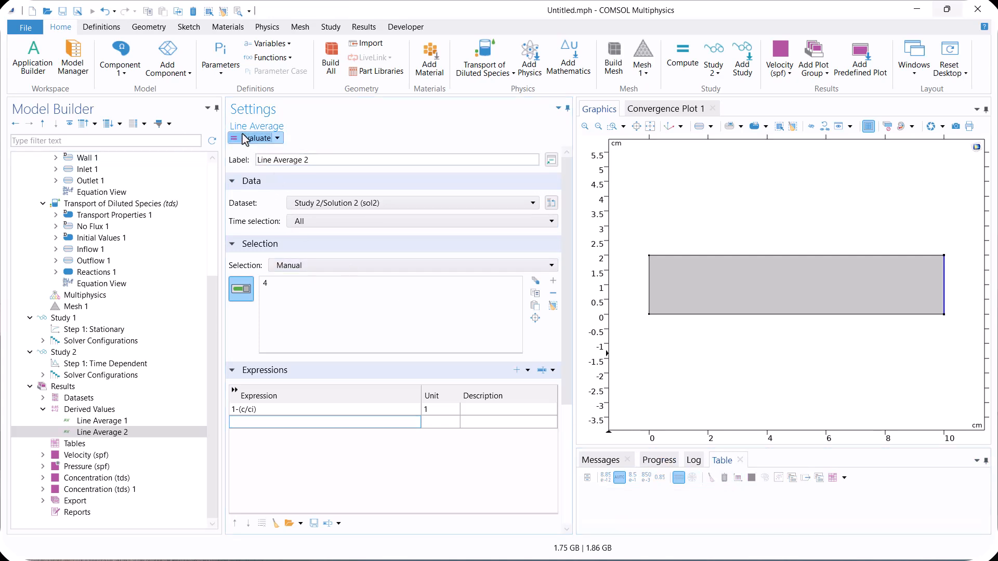
click(255, 138)
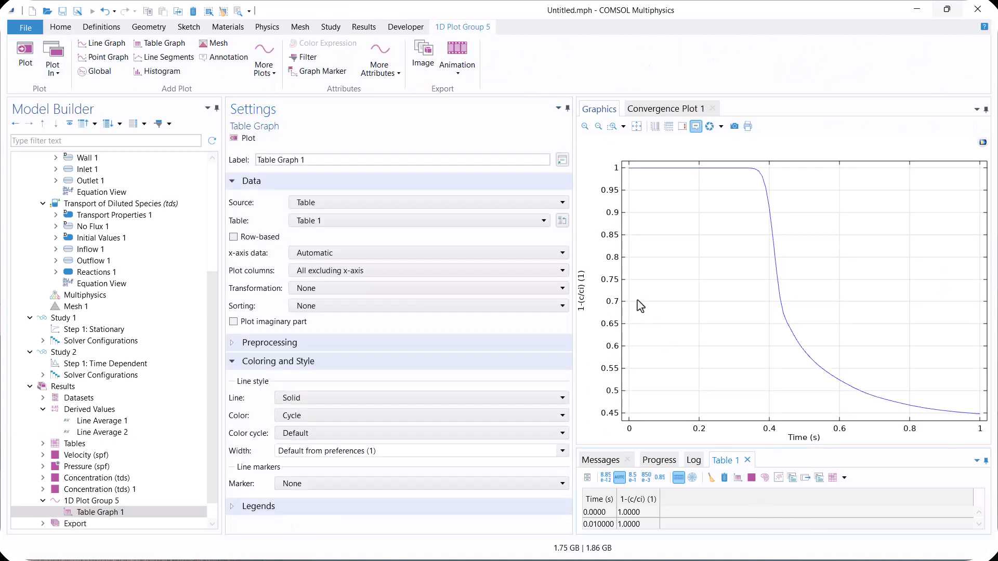
mouse_move(796, 371)
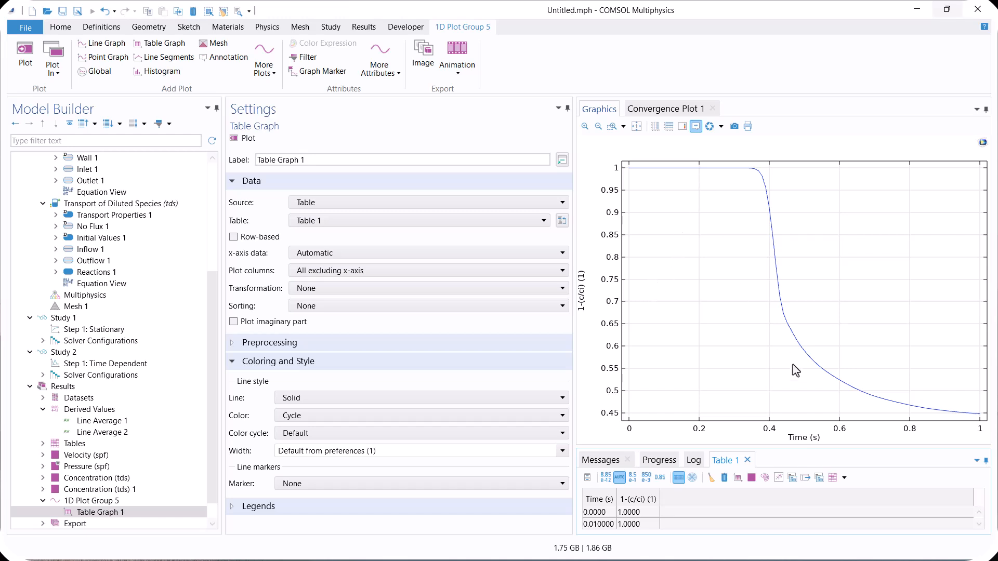
mouse_move(764, 444)
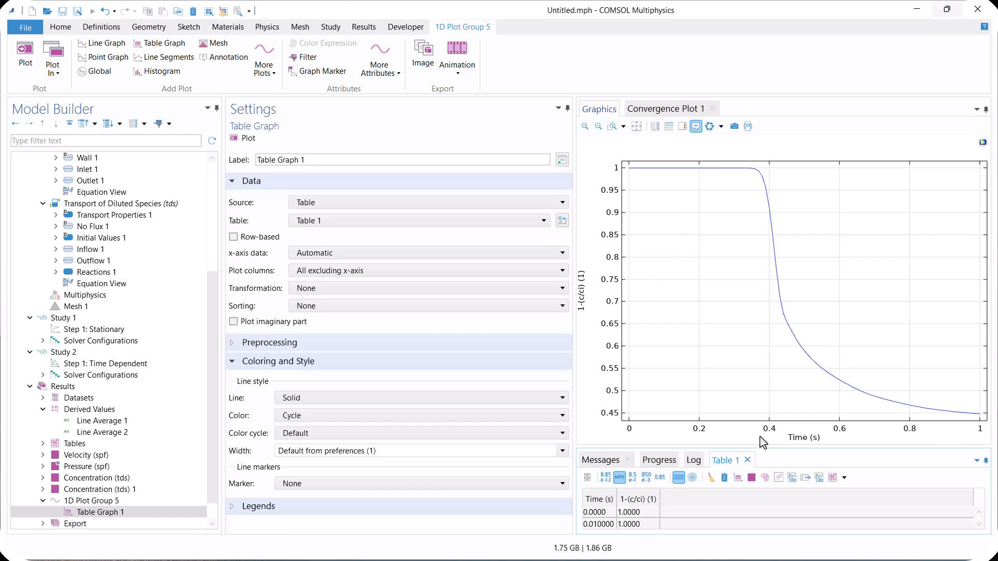